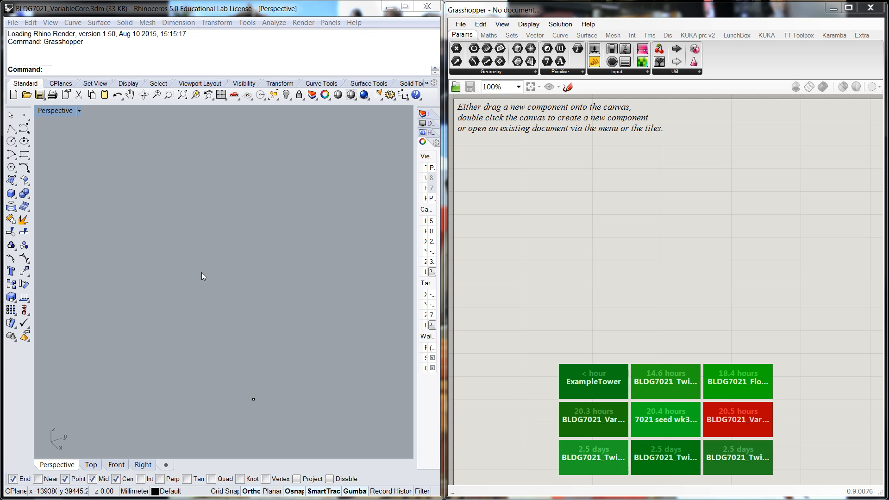
{"action": "mouse_move", "coordinate": [310, 291]}
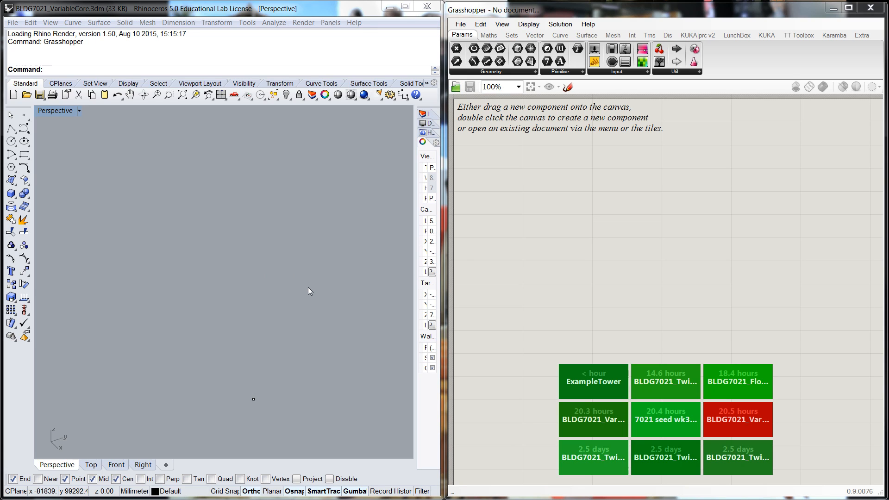
{"action": "mouse_move", "coordinate": [274, 281]}
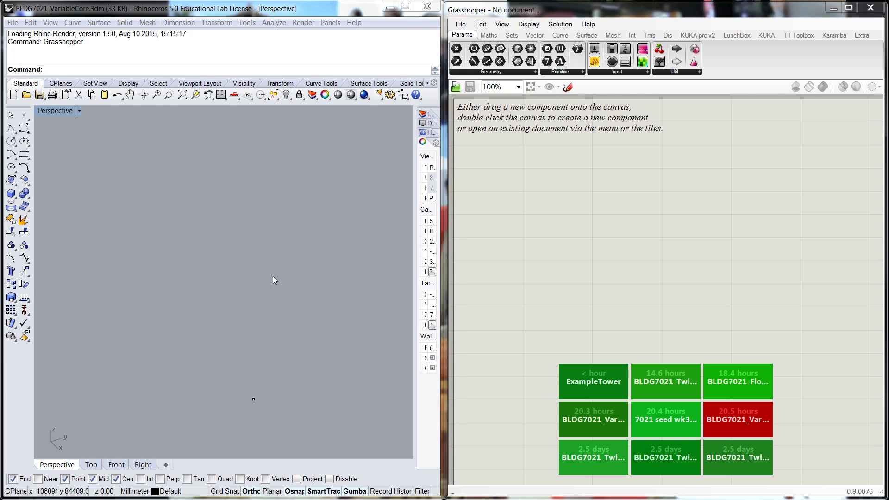
{"action": "mouse_move", "coordinate": [263, 276]}
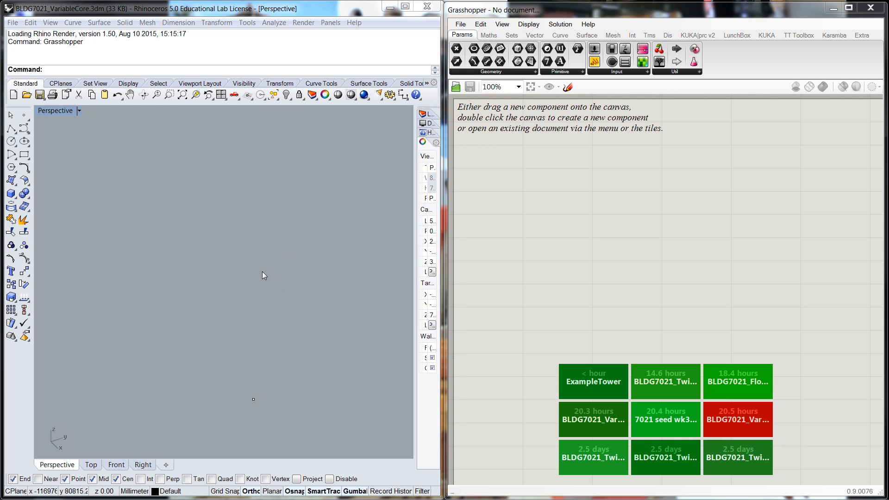
{"action": "mouse_move", "coordinate": [316, 302]}
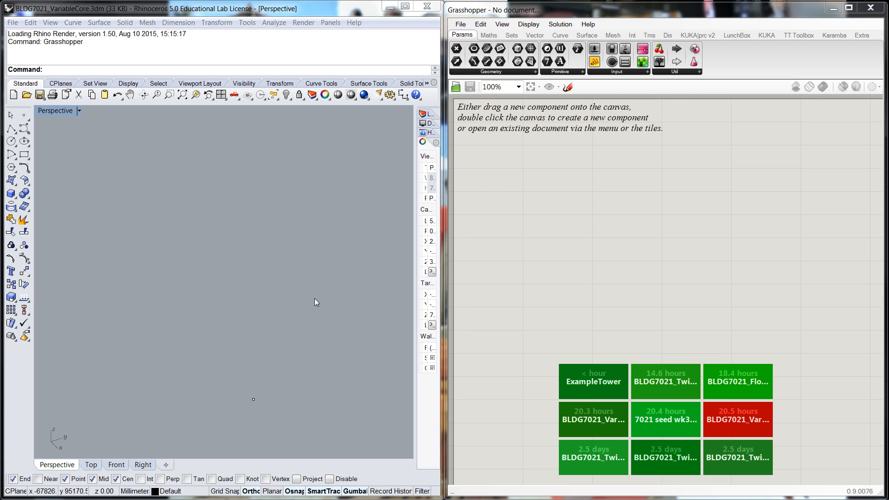
{"action": "mouse_move", "coordinate": [265, 288]}
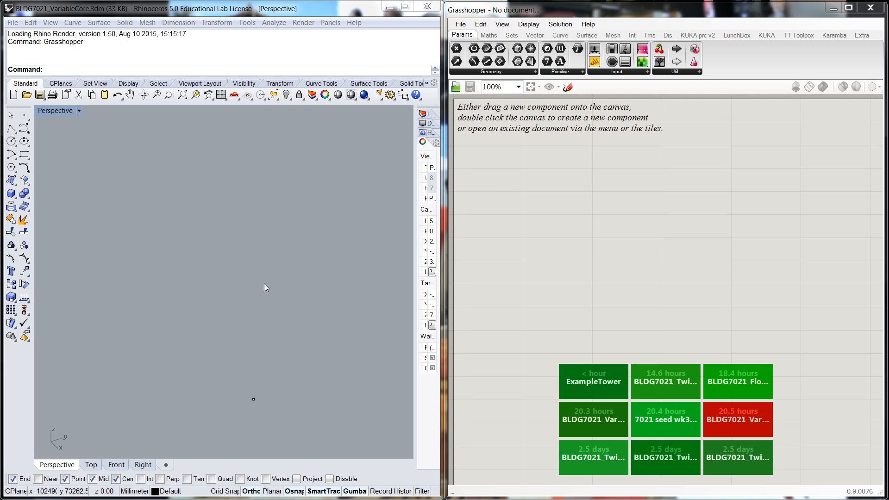
{"action": "mouse_move", "coordinate": [288, 288]}
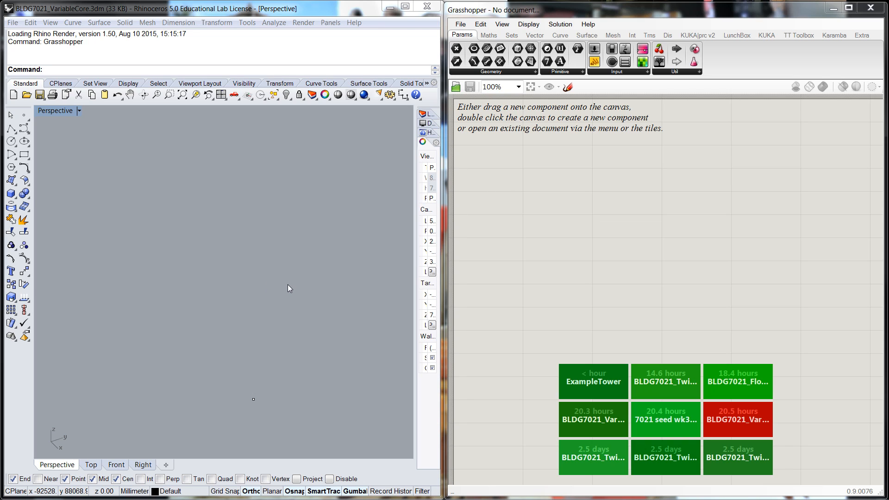
{"action": "mouse_move", "coordinate": [326, 271]}
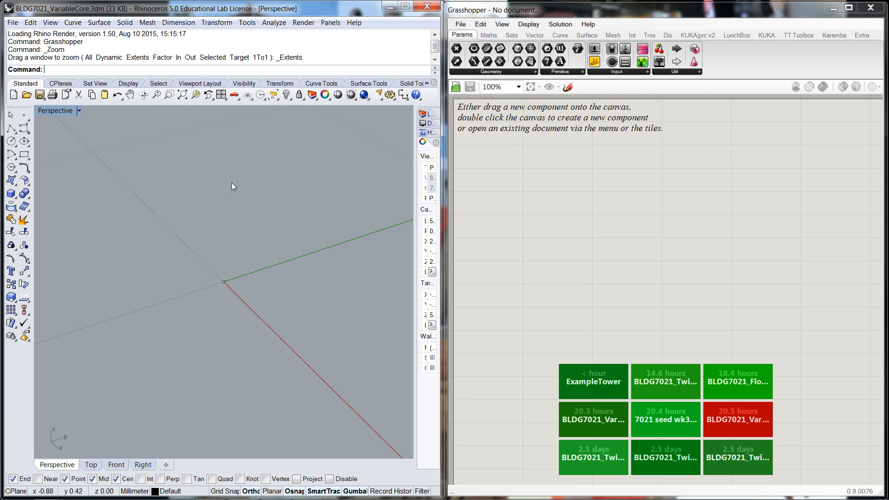
{"action": "mouse_move", "coordinate": [285, 223]}
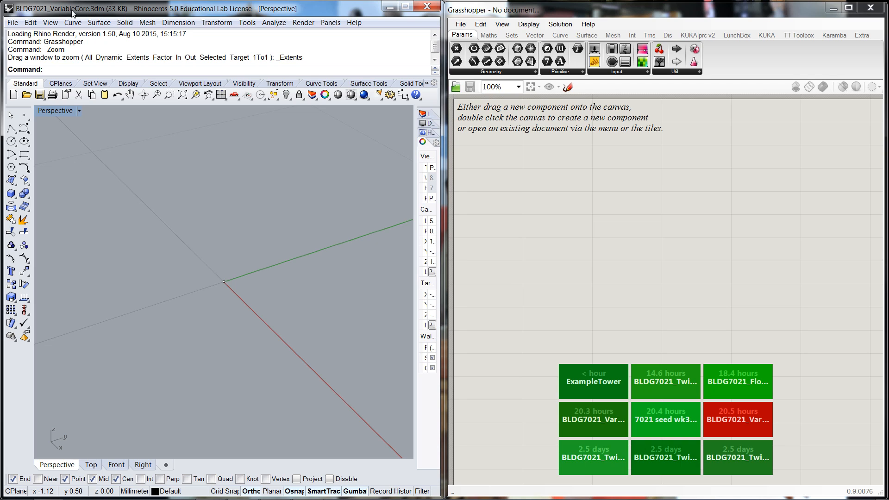
{"action": "mouse_move", "coordinate": [217, 258]}
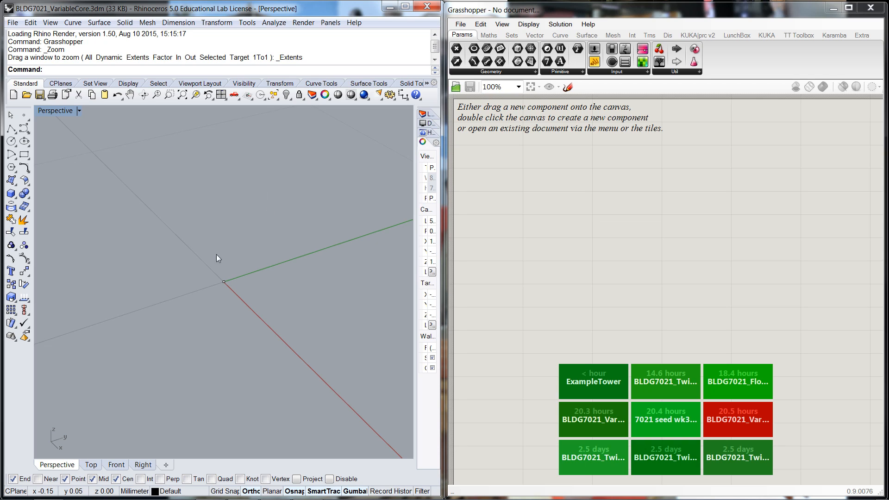
{"action": "mouse_move", "coordinate": [187, 260]}
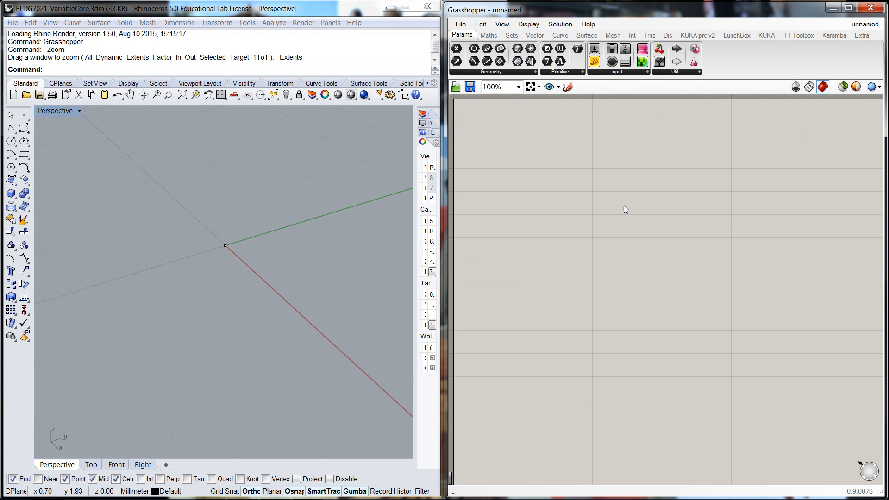
Place a Point parameter and set it to the Rhino origin point
{"action": "scroll", "scroll_direction": "down", "scroll_amount": 3}
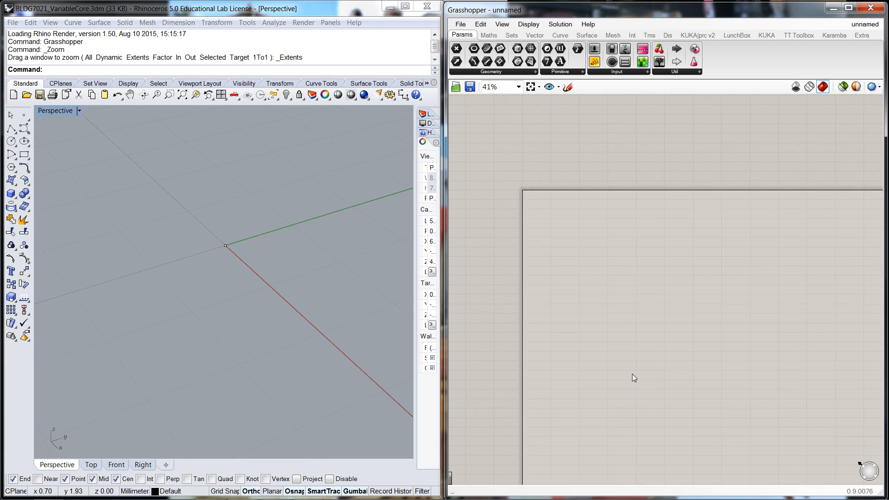
{"action": "double_click", "coordinate": [634, 378]}
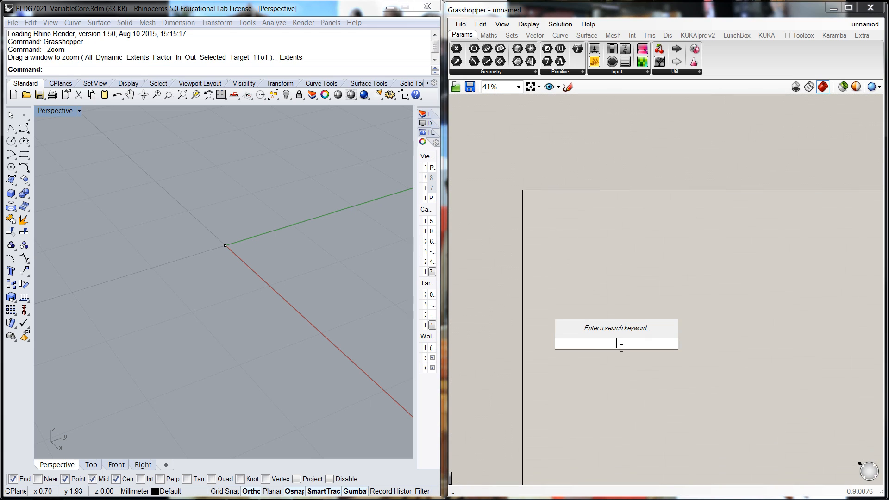
{"action": "type", "text": "poin"}
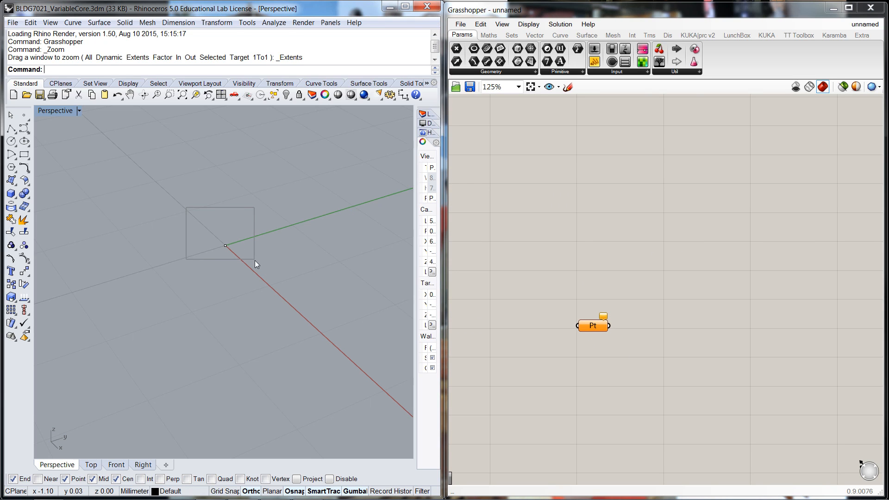
{"action": "right_click", "coordinate": [594, 325]}
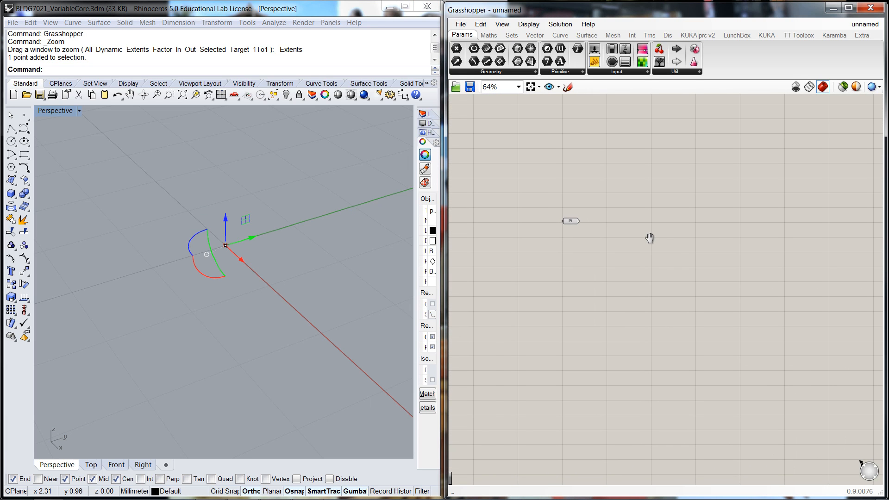
{"action": "mouse_move", "coordinate": [656, 230]}
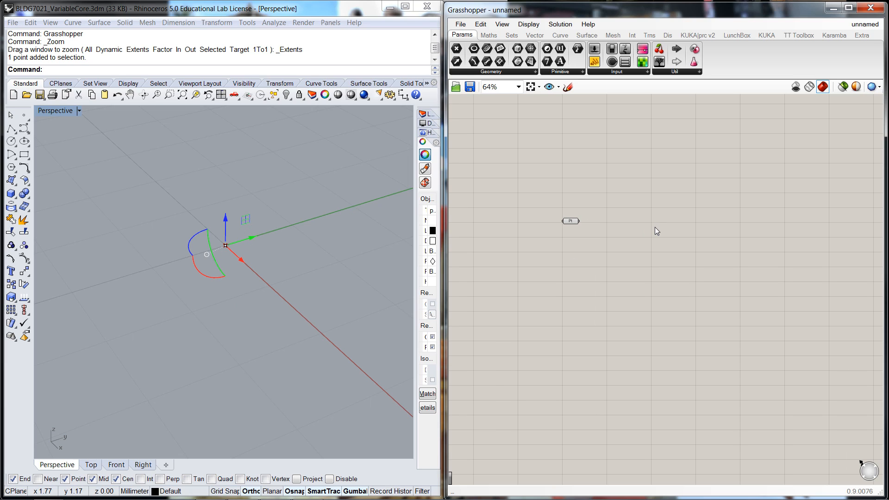
{"action": "mouse_move", "coordinate": [640, 249]}
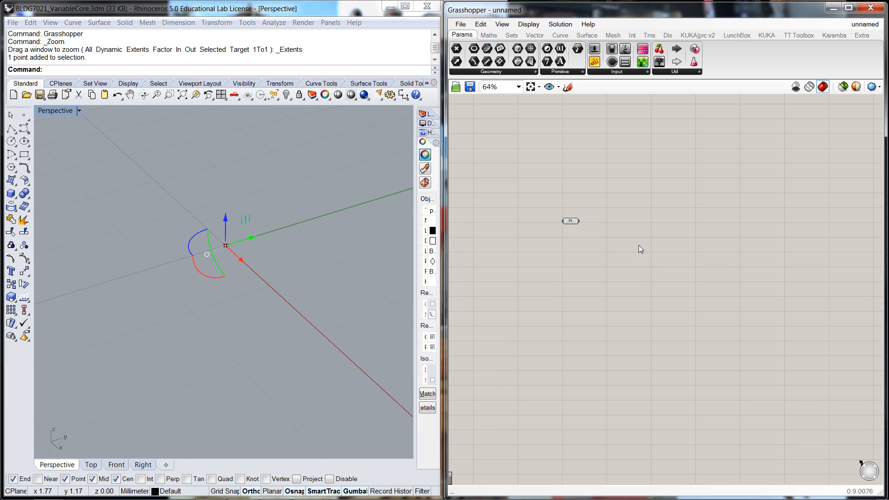
{"action": "mouse_move", "coordinate": [609, 240]}
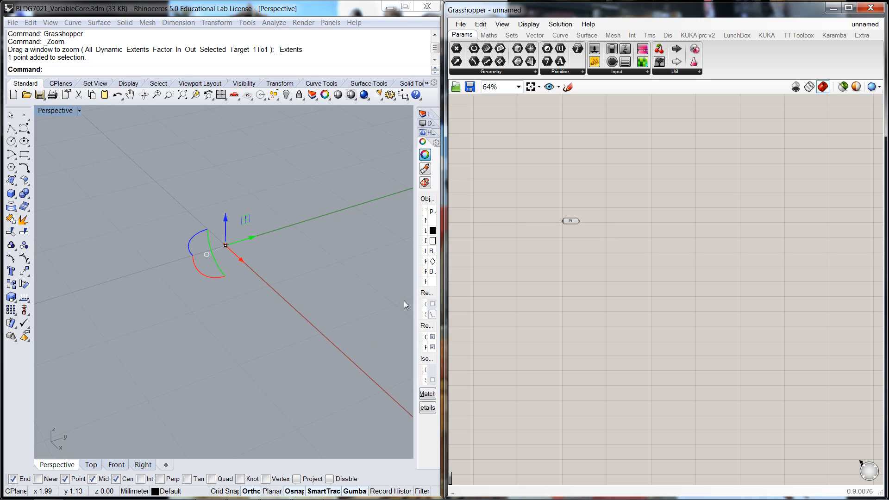
{"action": "mouse_move", "coordinate": [262, 246]}
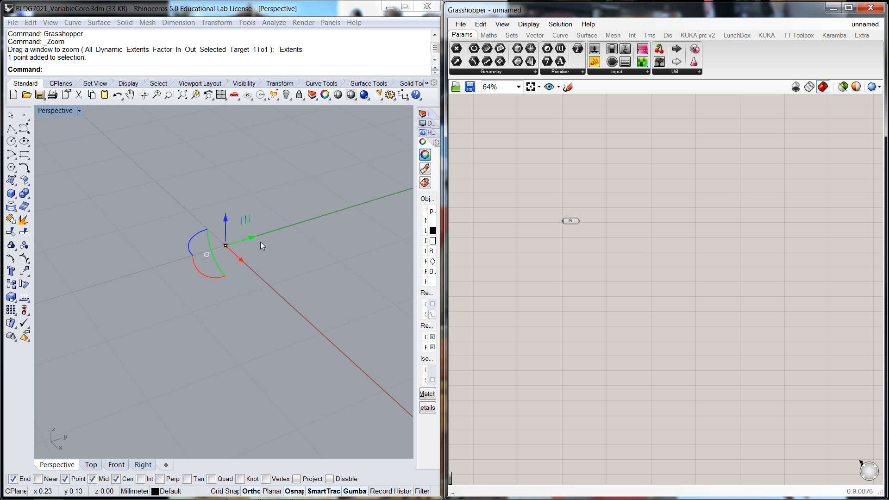
{"action": "mouse_move", "coordinate": [276, 327]}
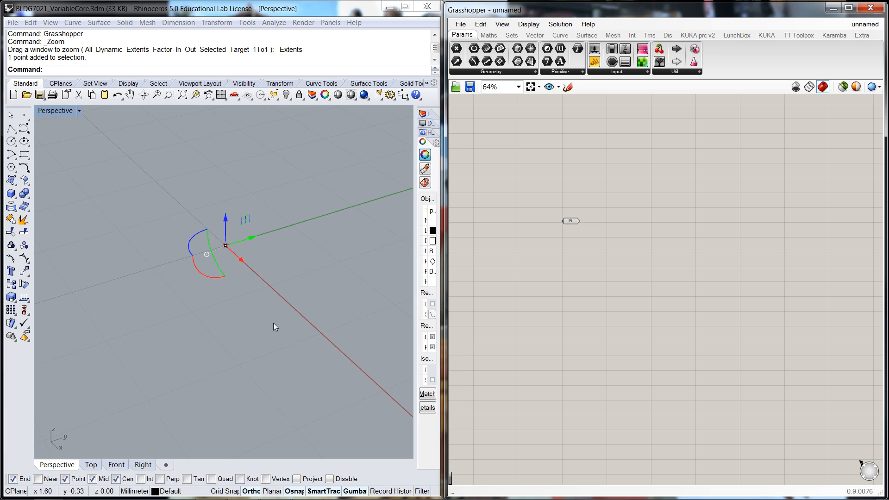
{"action": "mouse_move", "coordinate": [346, 283]}
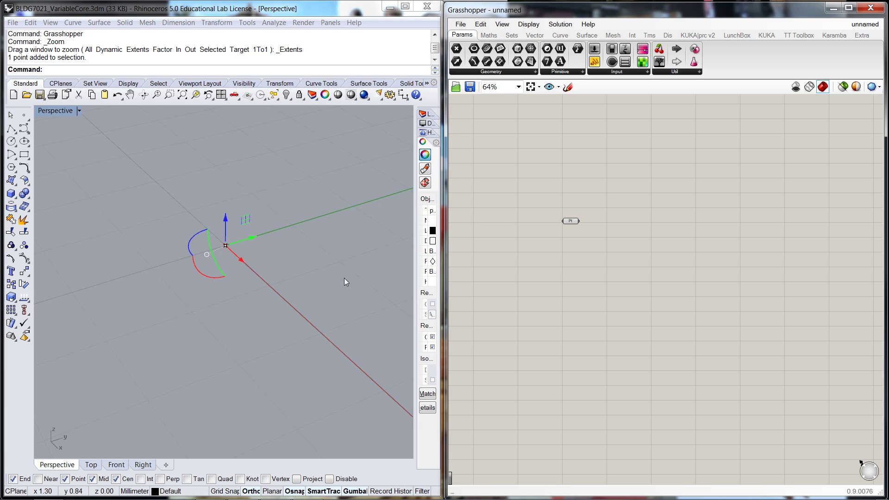
{"action": "mouse_move", "coordinate": [374, 283]}
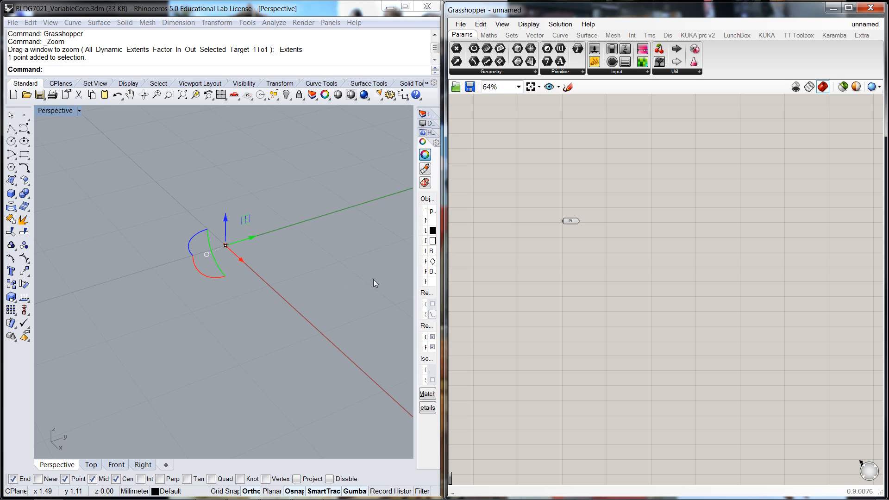
{"action": "mouse_move", "coordinate": [351, 271]}
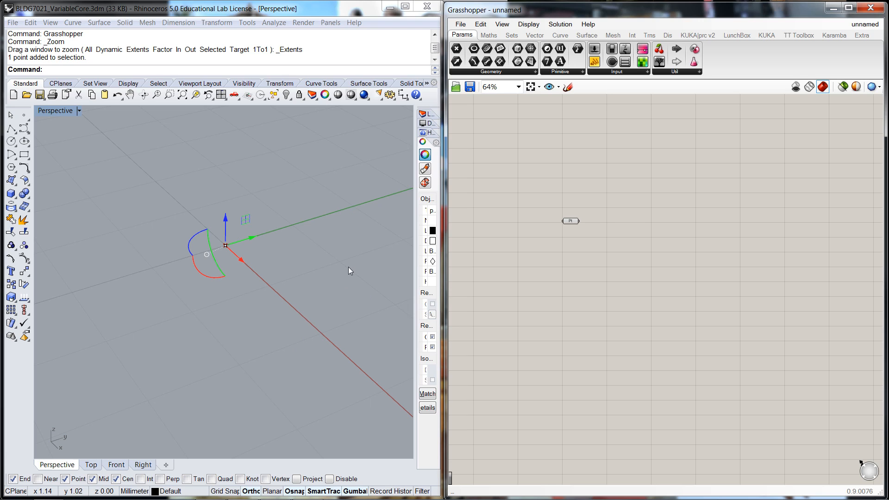
{"action": "mouse_move", "coordinate": [267, 307]}
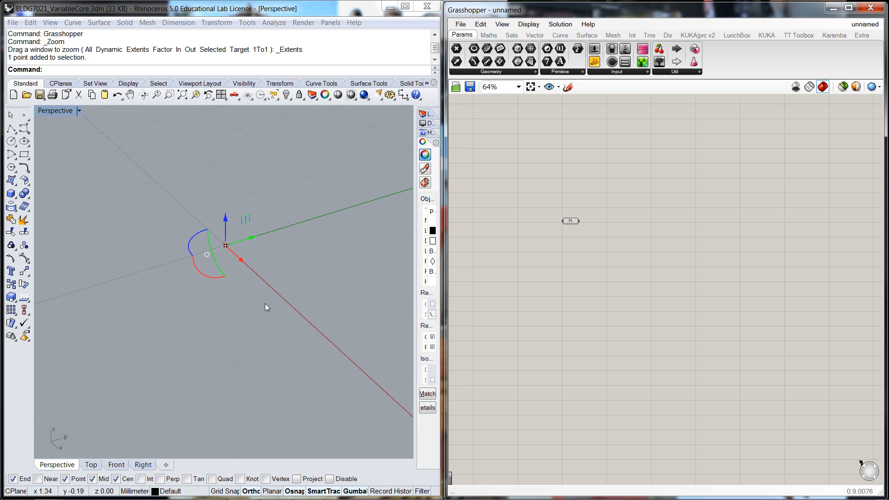
{"action": "mouse_move", "coordinate": [231, 255]}
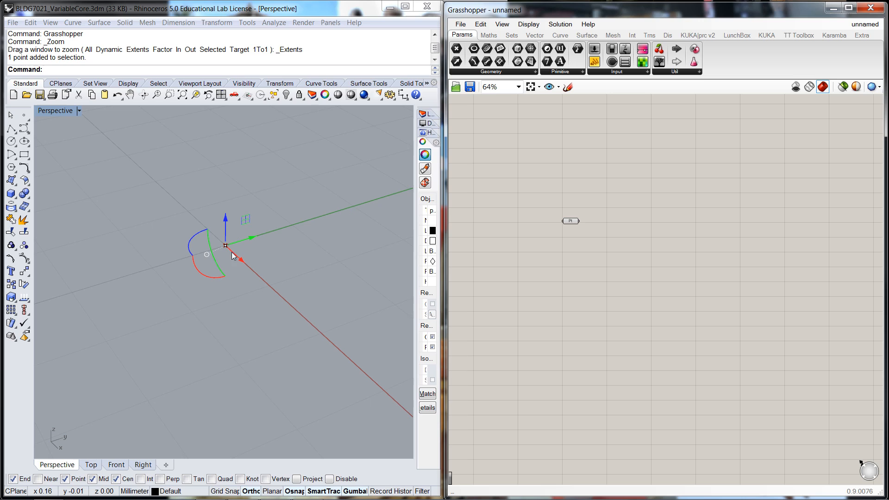
{"action": "mouse_move", "coordinate": [212, 249]}
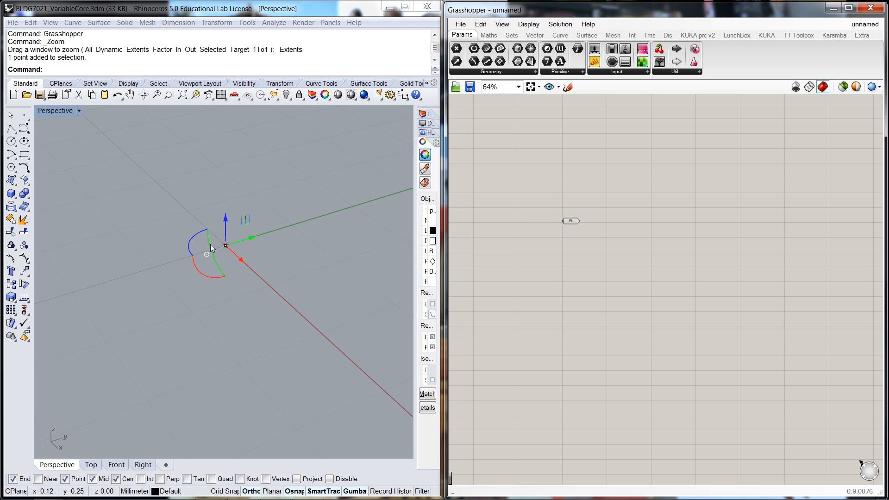
{"action": "mouse_move", "coordinate": [253, 227]}
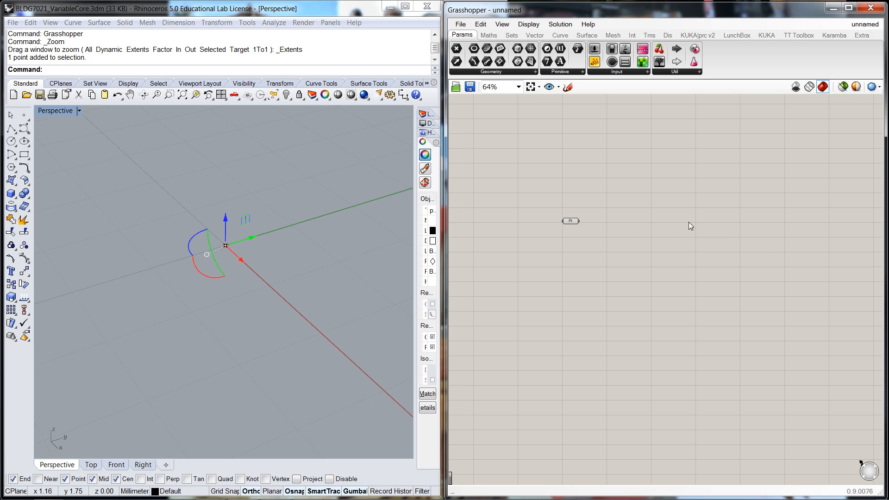
Place a Number Slider named Core Length with a raised maximum
{"action": "double_click", "coordinate": [691, 226]}
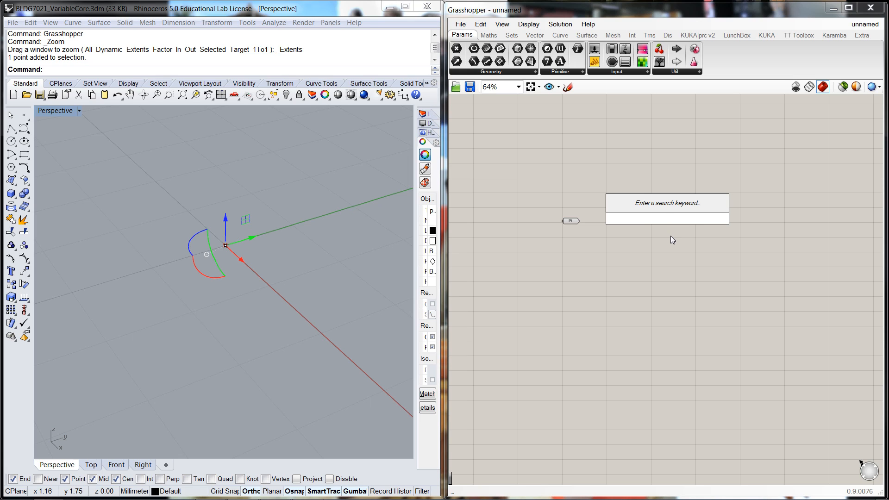
{"action": "type", "text": "Number Slider"}
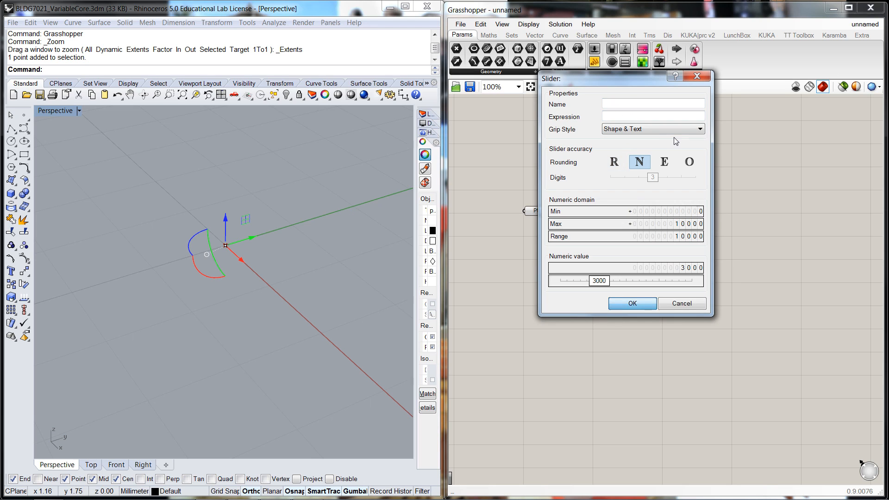
{"action": "left_click", "coordinate": [632, 303]}
{"action": "type", "text": "Length"}
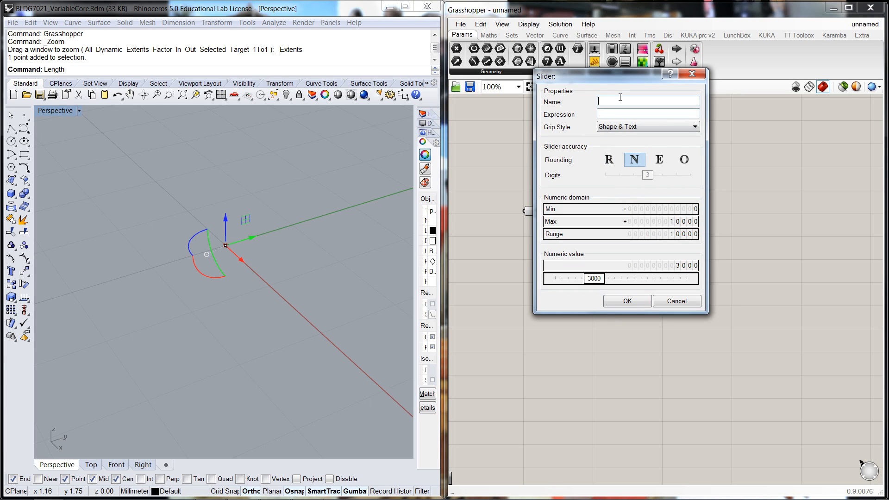
{"action": "type", "text": "Core Len"}
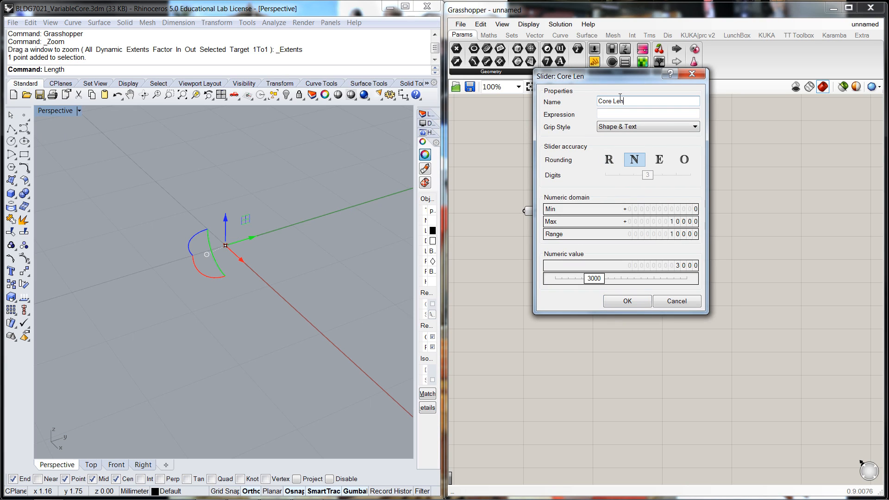
{"action": "type", "text": "gth"}
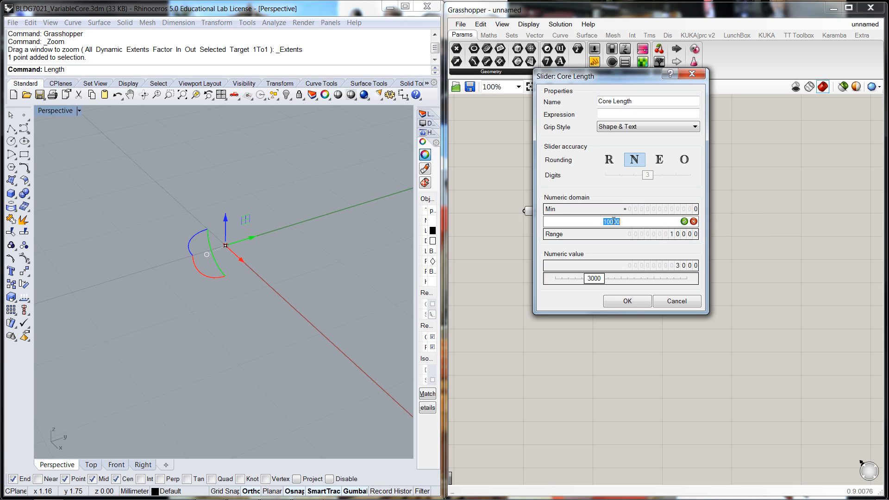
{"action": "type", "text": "15"}
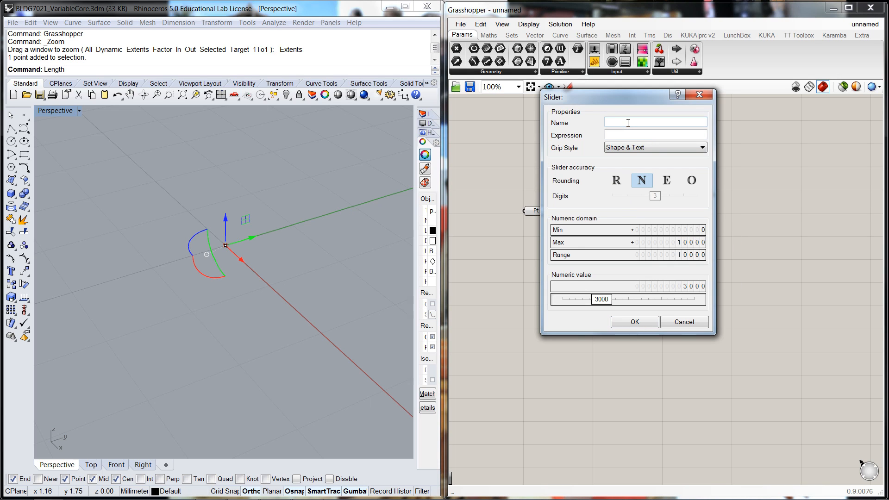
Name the second slider Core Width with a raised maximum
{"action": "type", "text": "Core Wid"}
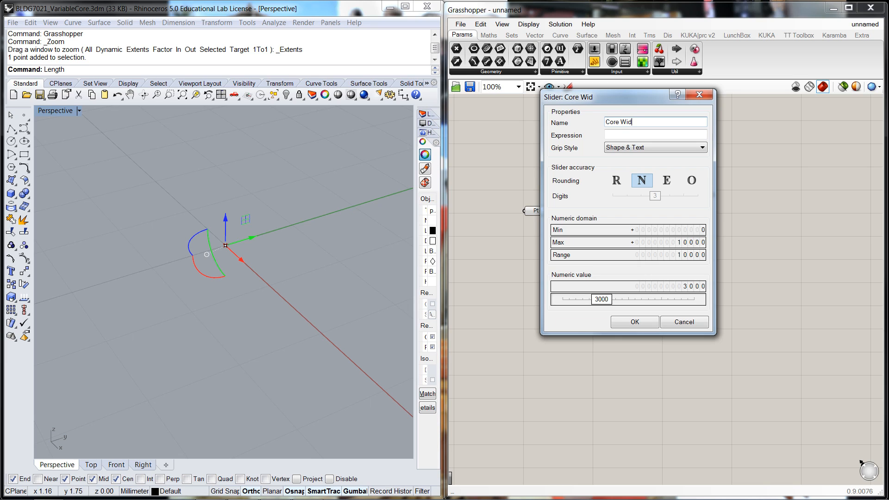
{"action": "type", "text": "th"}
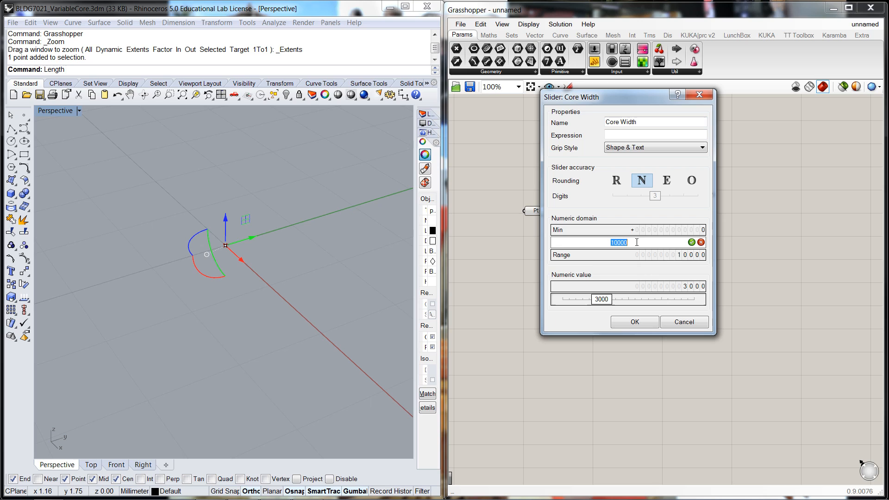
{"action": "type", "text": "155"}
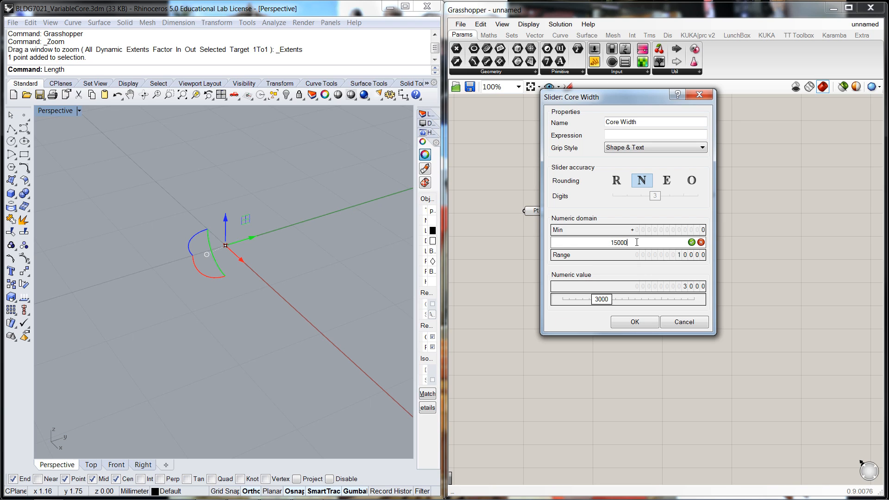
{"action": "left_click", "coordinate": [634, 322]}
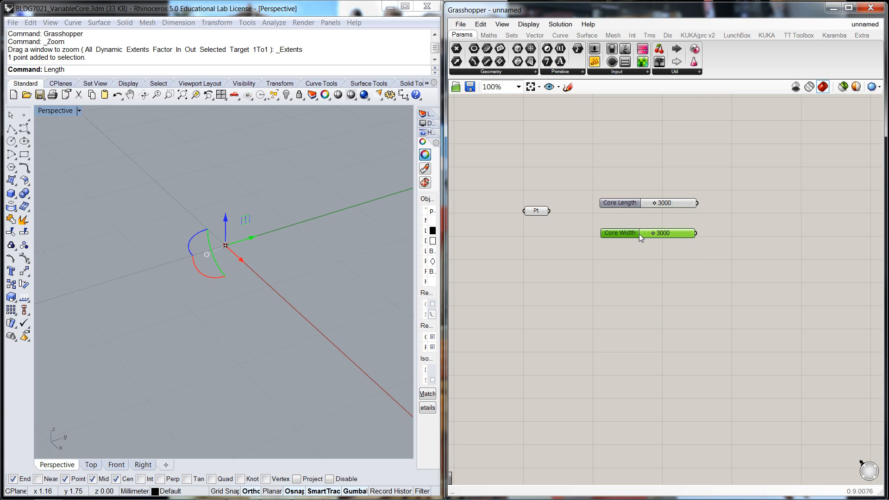
{"action": "scroll", "scroll_direction": "down", "scroll_amount": 3}
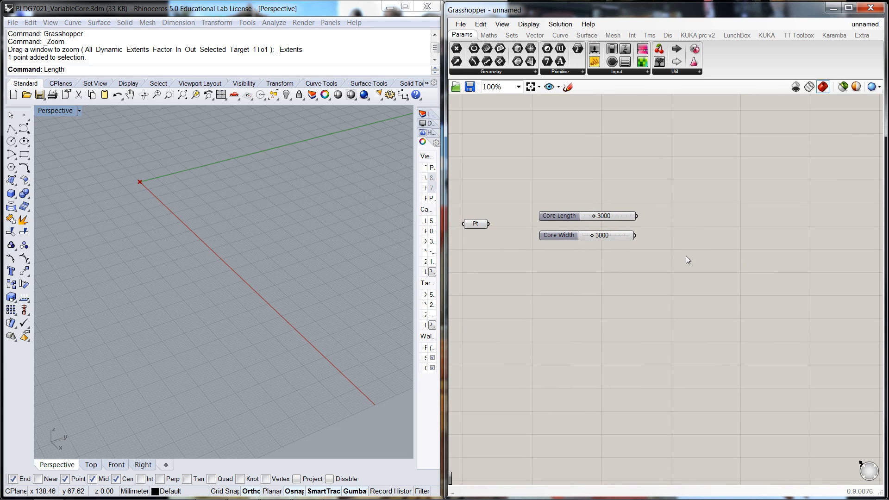
Add two Move components with Unit X and Unit Y vectors, Core Length 9000
{"action": "double_click", "coordinate": [688, 260]}
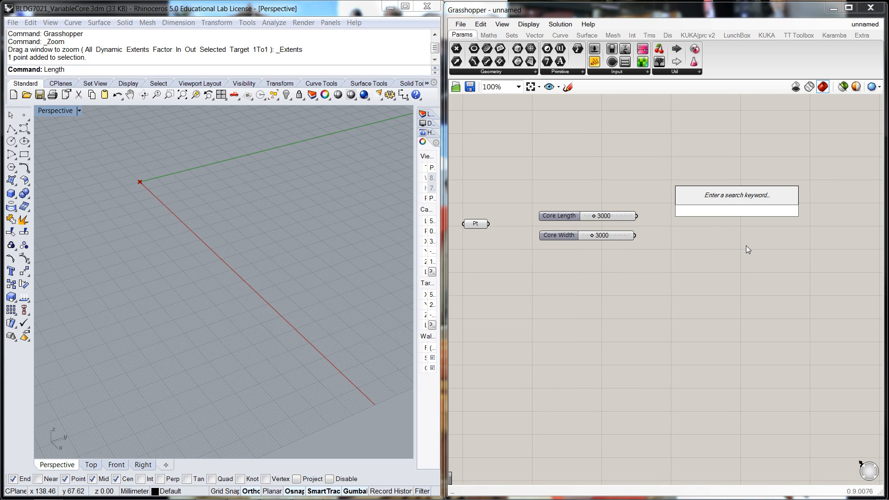
{"action": "type", "text": "move"}
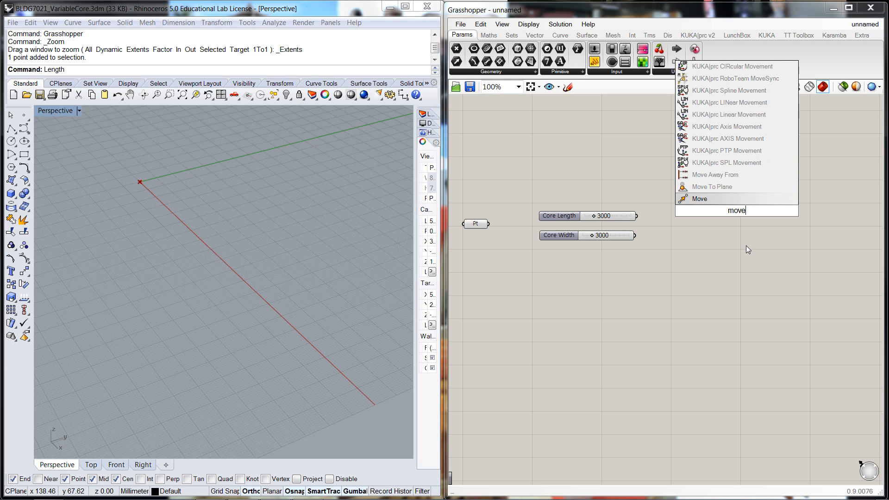
{"action": "left_click", "coordinate": [699, 198]}
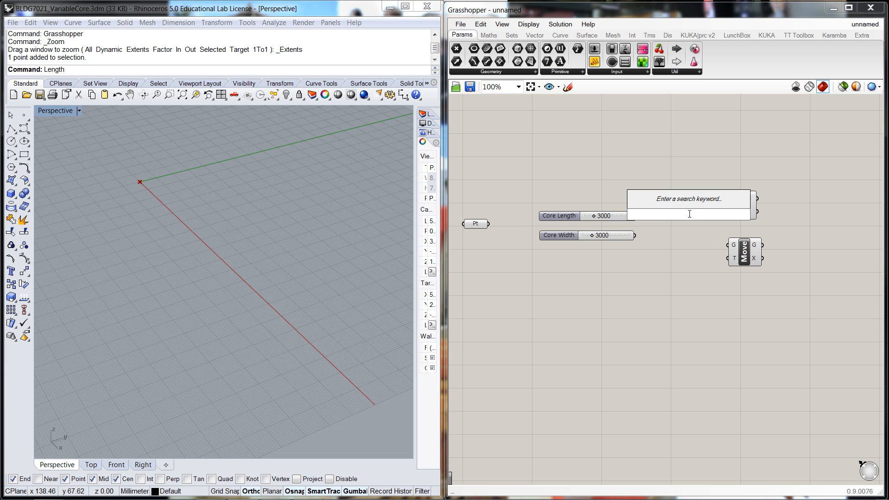
{"action": "mouse_move", "coordinate": [257, 311]}
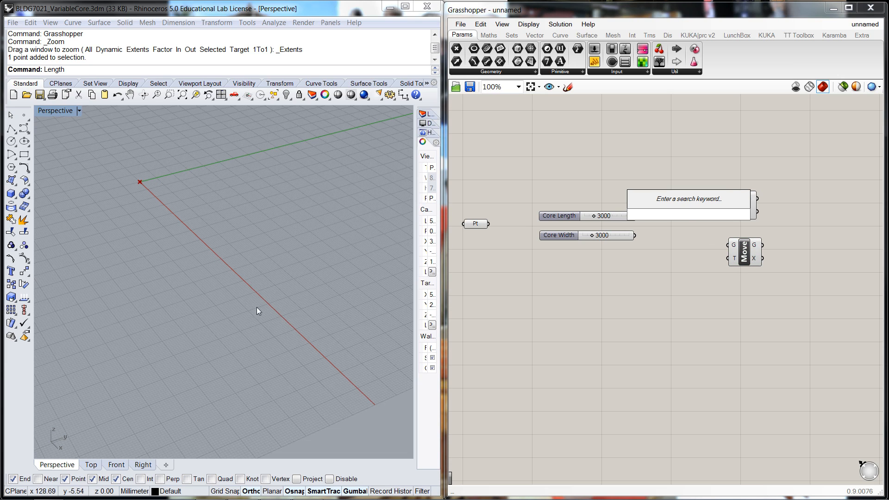
{"action": "mouse_move", "coordinate": [651, 281]}
{"action": "type", "text": "x"}
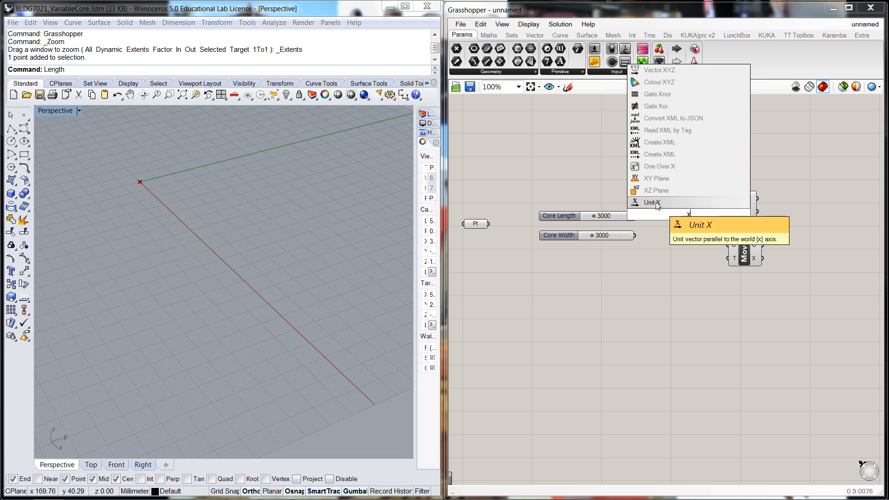
{"action": "left_click", "coordinate": [654, 203]}
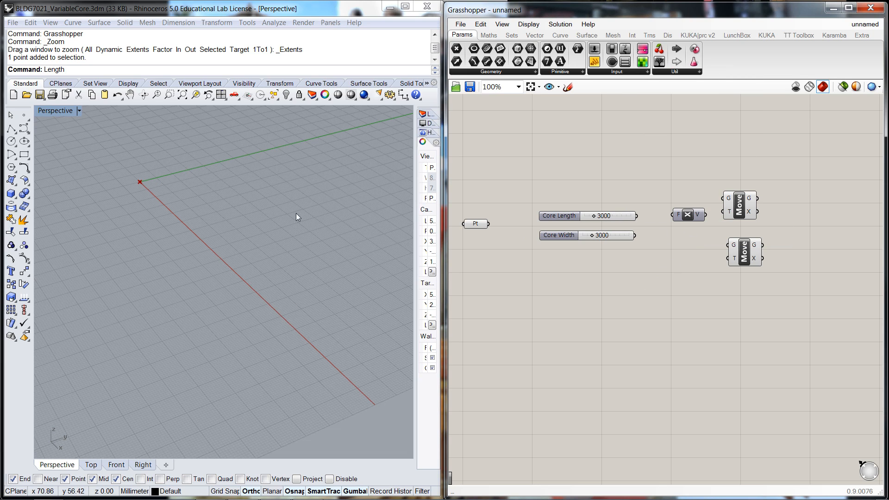
{"action": "mouse_move", "coordinate": [203, 170]}
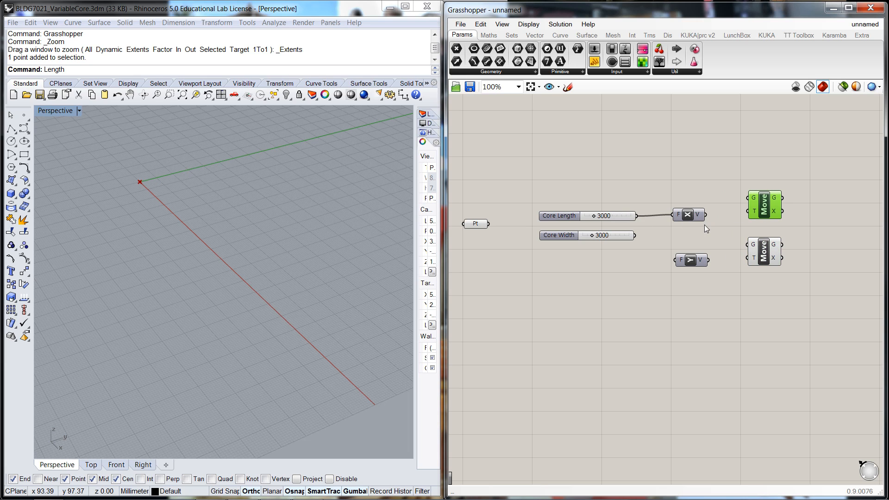
{"action": "left_click", "coordinate": [690, 214]}
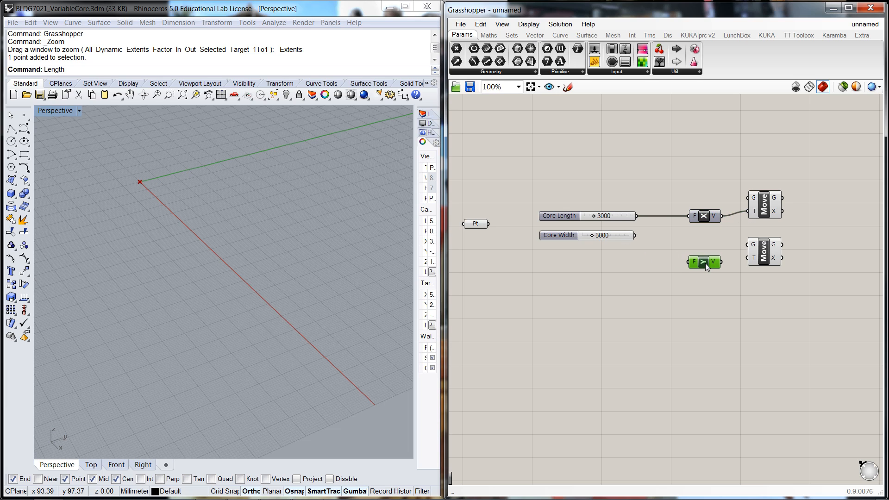
{"action": "mouse_move", "coordinate": [639, 240]}
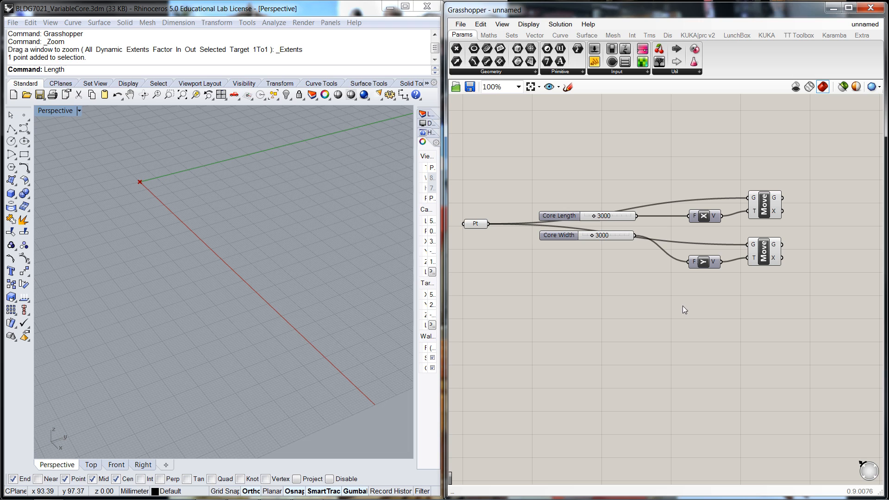
{"action": "mouse_move", "coordinate": [637, 267]}
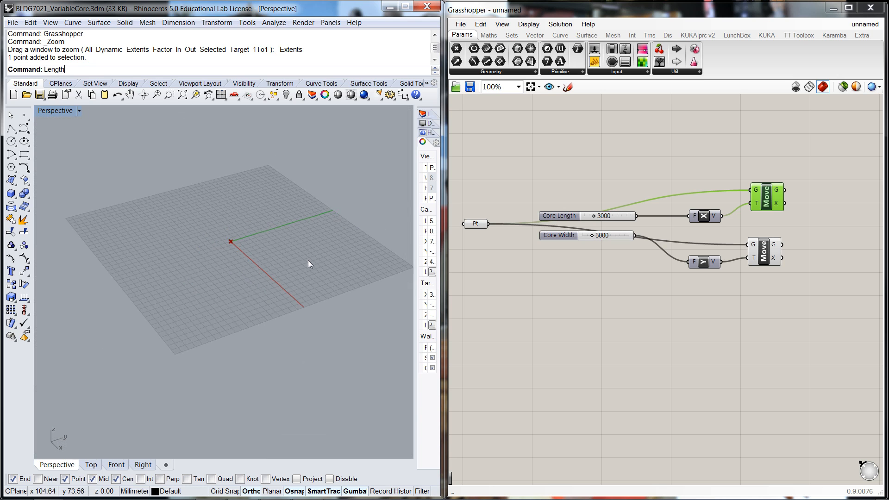
{"action": "key", "text": "Return"}
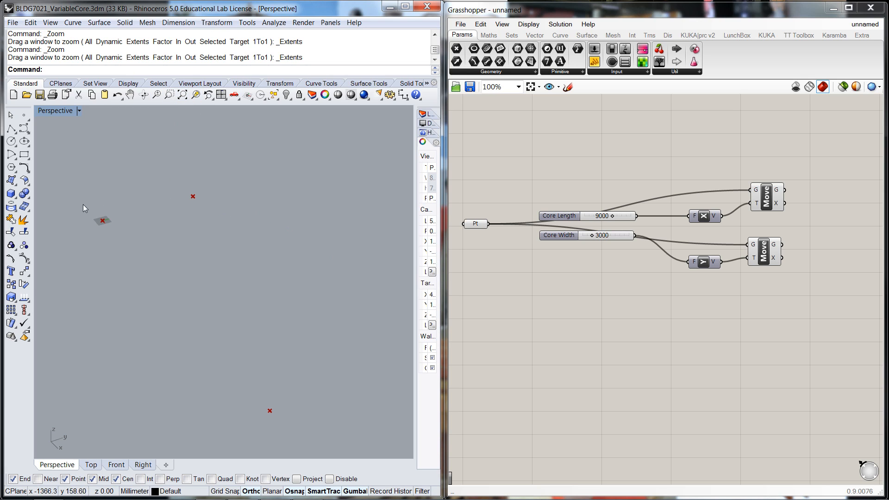
{"action": "mouse_move", "coordinate": [669, 284]}
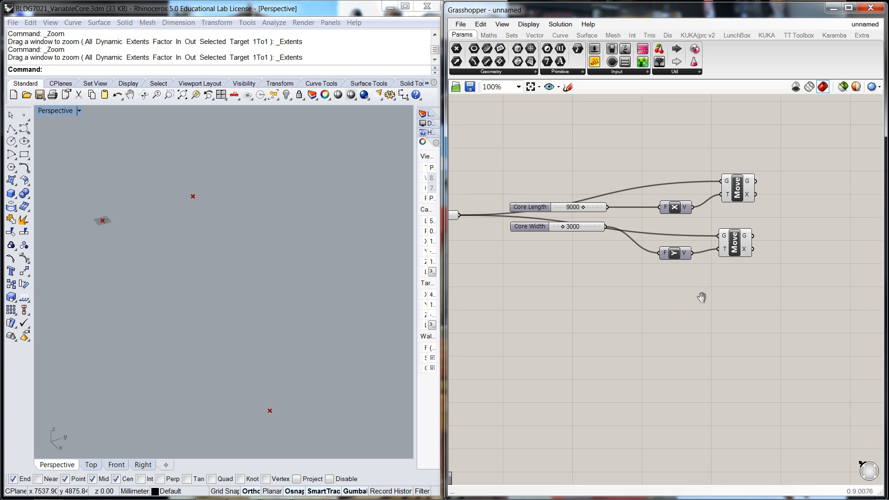
Place a Rectangle 3Pt component joining the origin and both moved points
{"action": "double_click", "coordinate": [727, 307]}
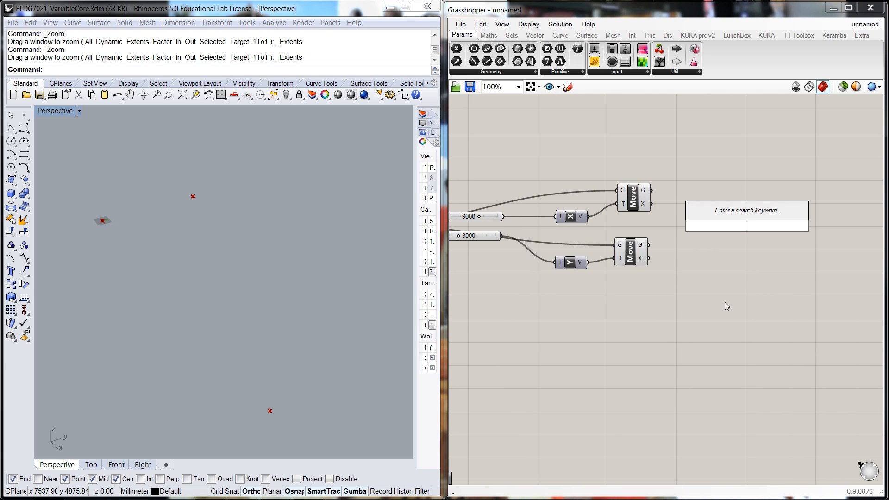
{"action": "type", "text": "rect"}
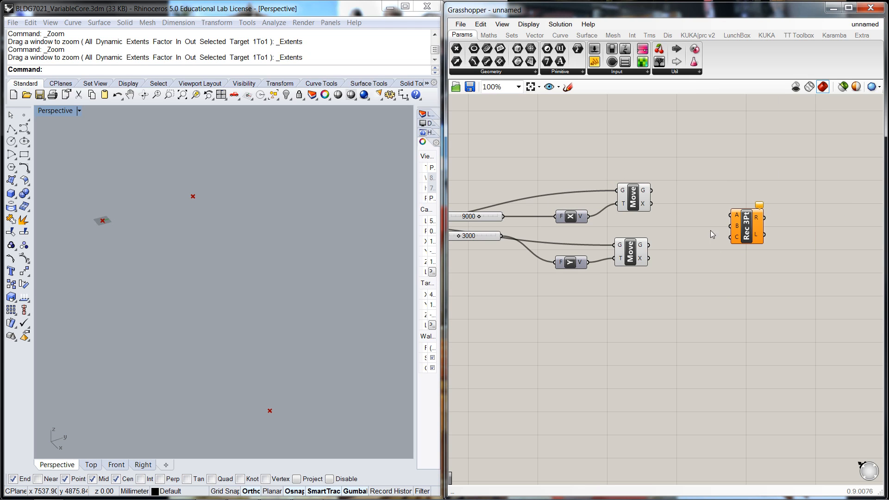
{"action": "left_click", "coordinate": [745, 225]}
{"action": "type", "text": "bou"}
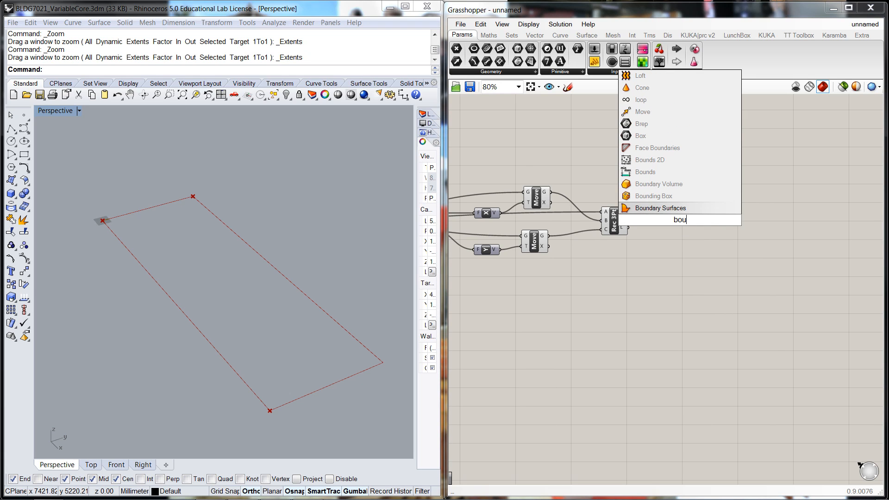
Add a Boundary Surfaces component fed by the 9000 by 3000 rectangle
{"action": "left_click", "coordinate": [662, 208]}
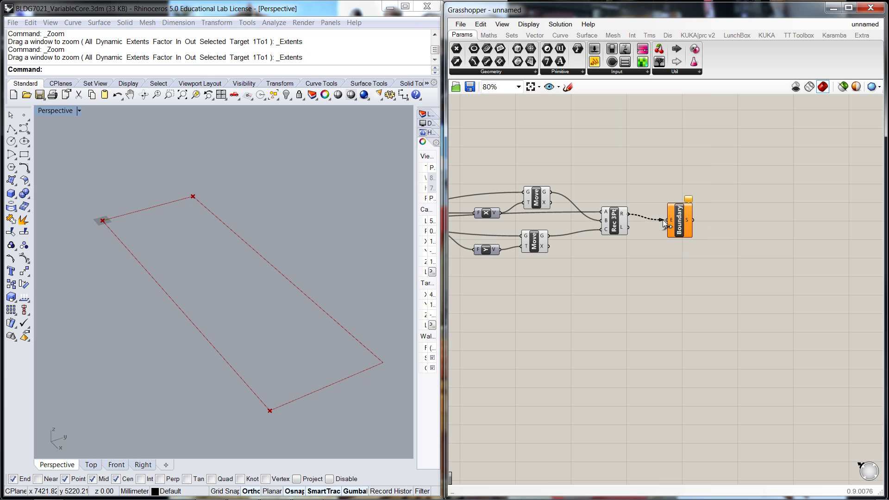
{"action": "left_click", "coordinate": [680, 220]}
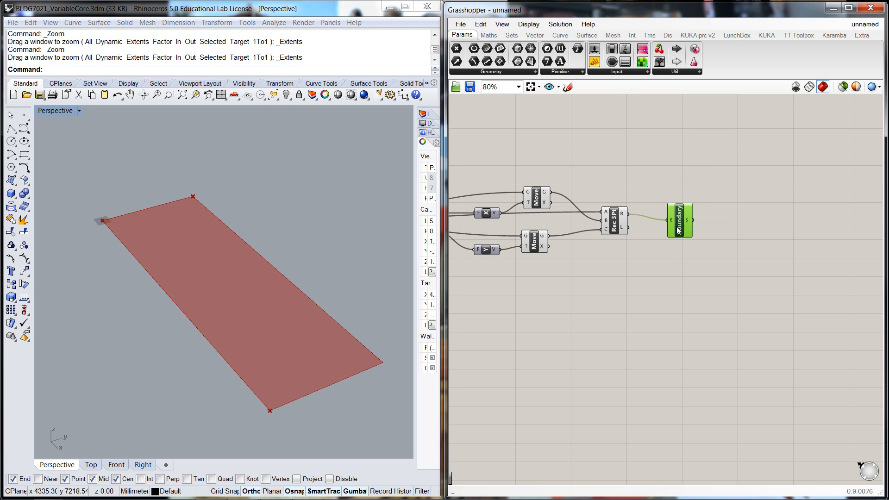
{"action": "scroll", "scroll_direction": "down", "scroll_amount": 3}
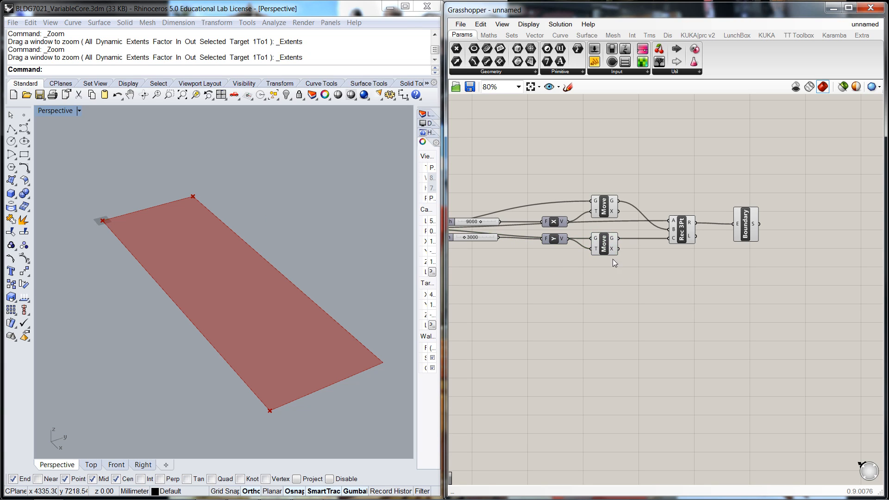
{"action": "left_click", "coordinate": [553, 214]}
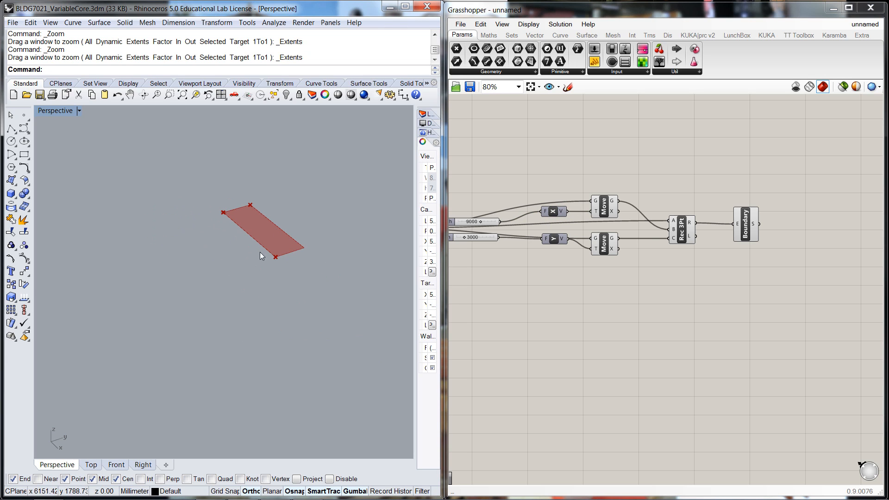
{"action": "mouse_move", "coordinate": [245, 236]}
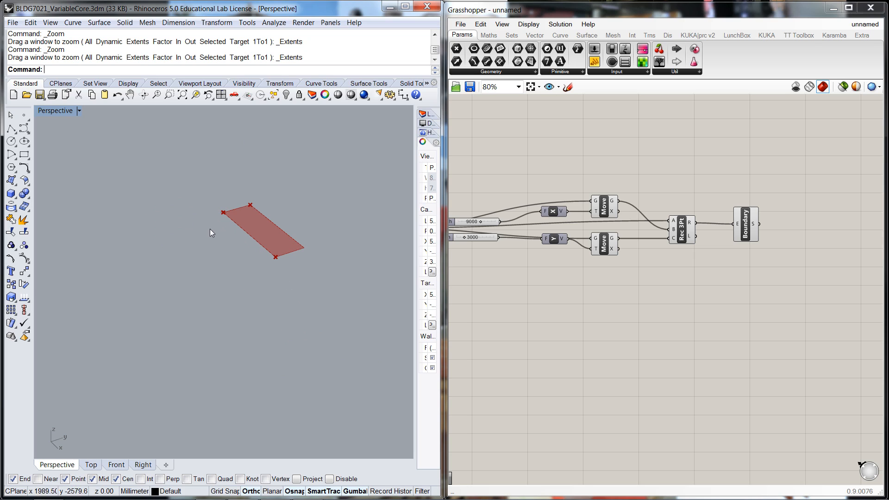
{"action": "mouse_move", "coordinate": [306, 245]}
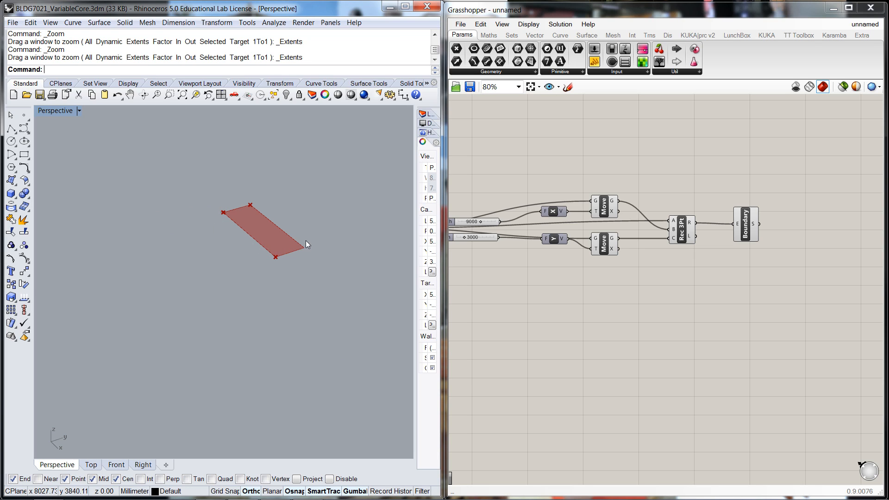
{"action": "mouse_move", "coordinate": [571, 280]}
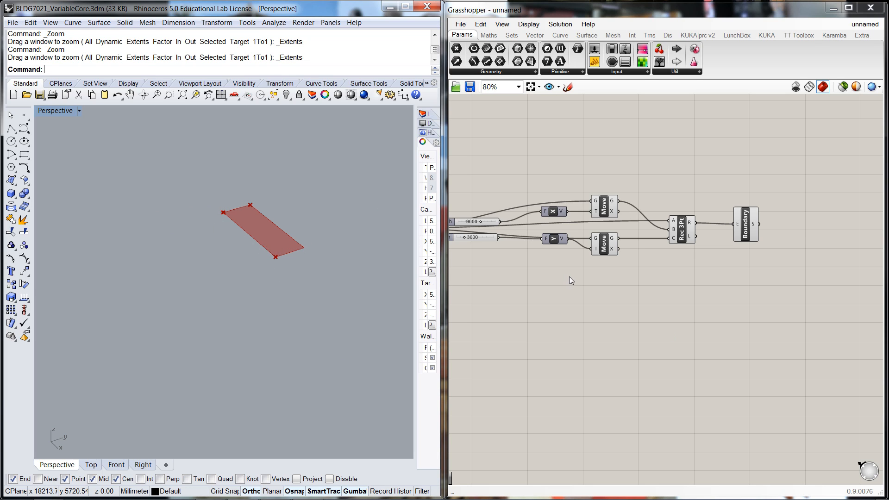
{"action": "mouse_move", "coordinate": [600, 301]}
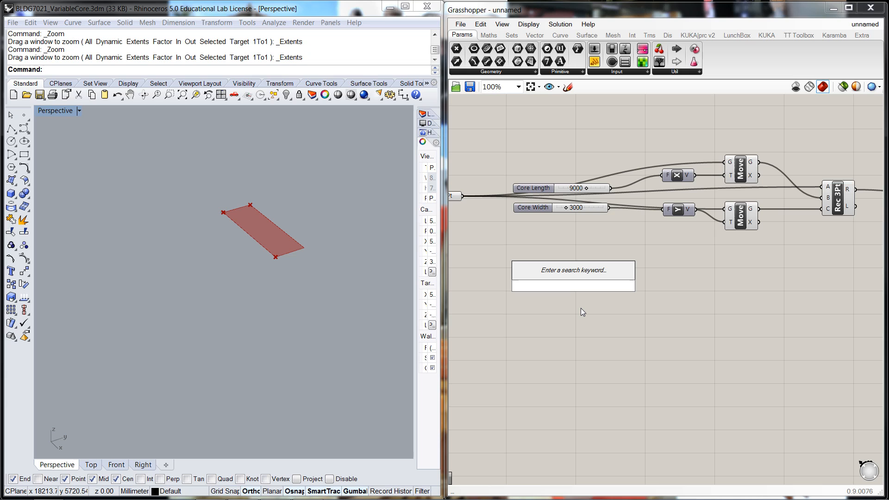
Place a Floor to Floor slider ranging 0 to 5000, set at 5000
{"action": "left_click", "coordinate": [573, 286]}
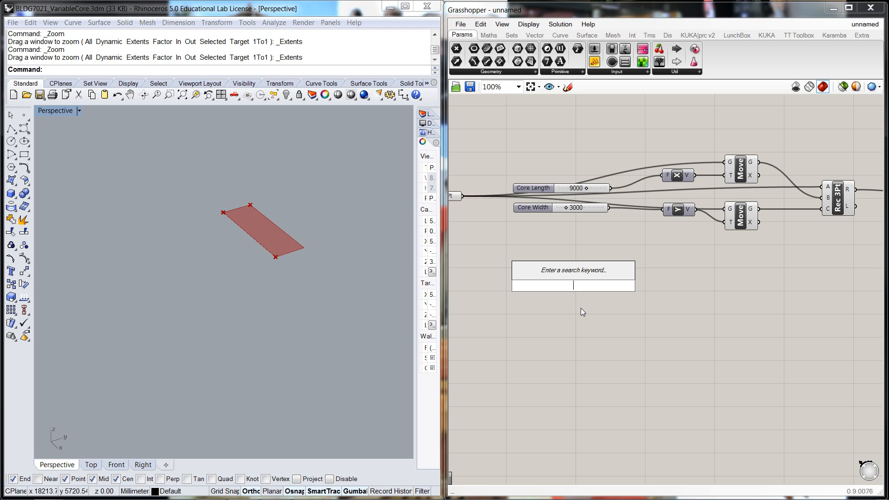
{"action": "type", "text": "Number Slider"}
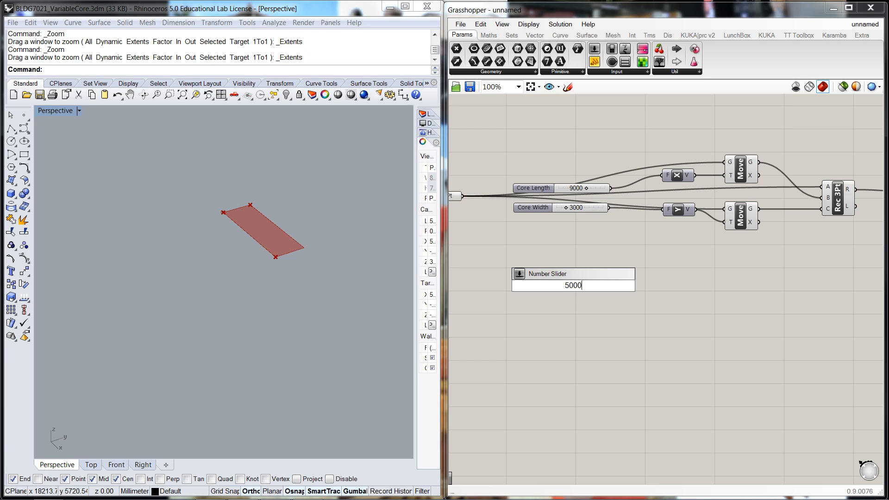
{"action": "double_click", "coordinate": [573, 286]}
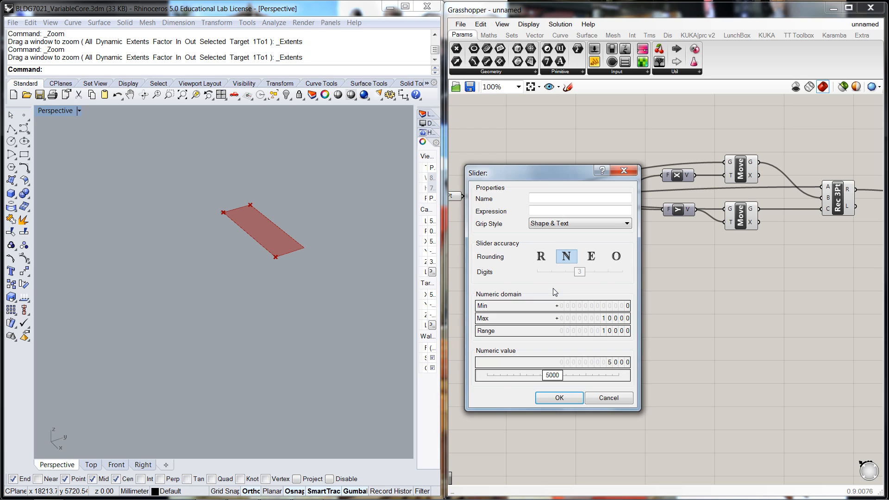
{"action": "mouse_move", "coordinate": [530, 323]}
{"action": "type", "text": "5000"}
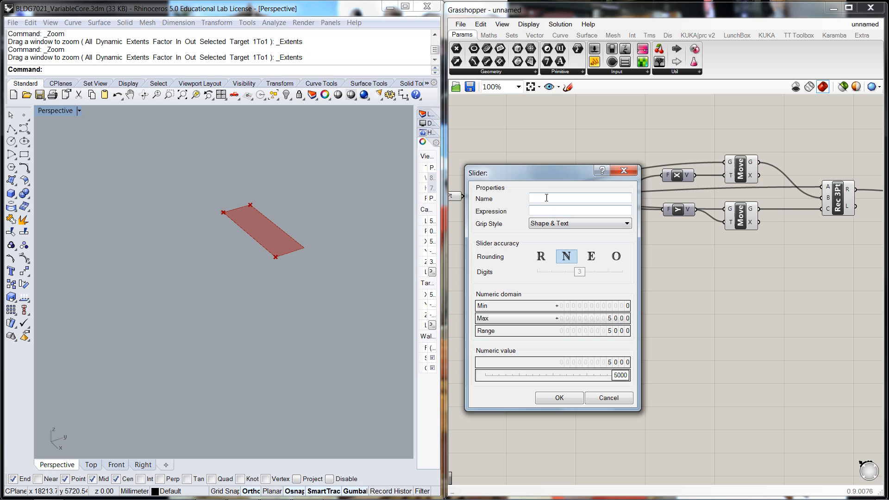
{"action": "type", "text": "Floor to Floor"}
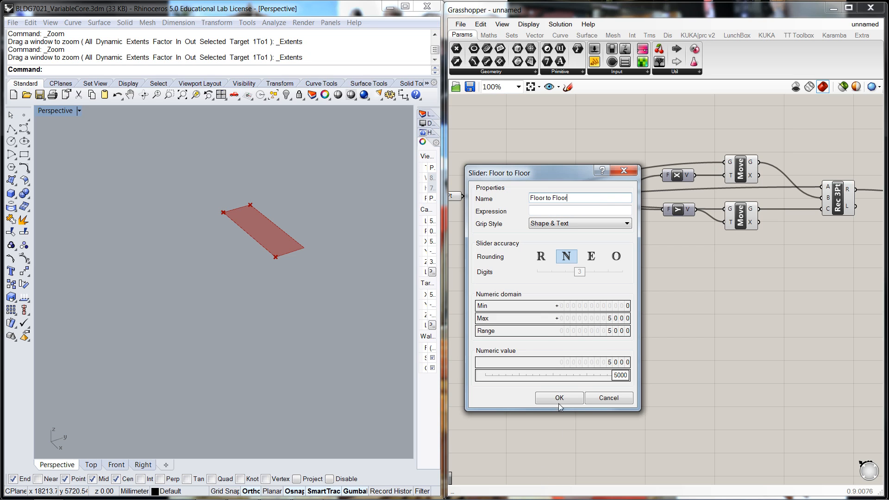
{"action": "left_click", "coordinate": [558, 398]}
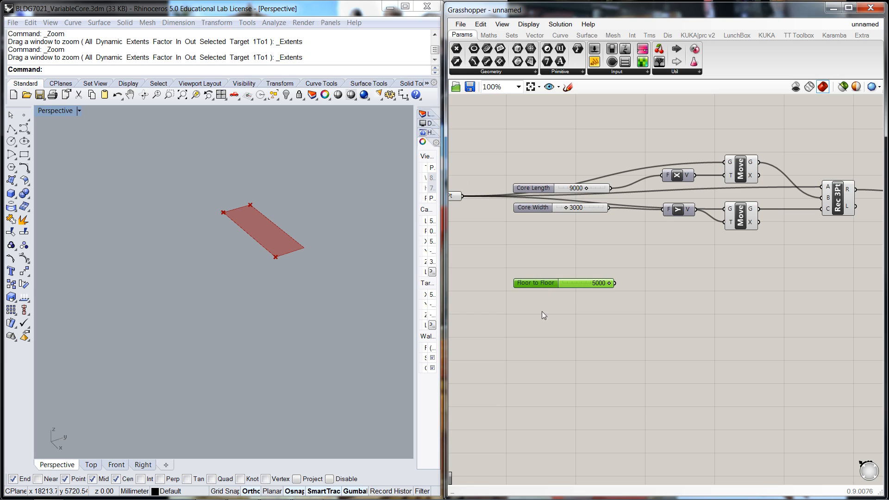
{"action": "double_click", "coordinate": [544, 316]}
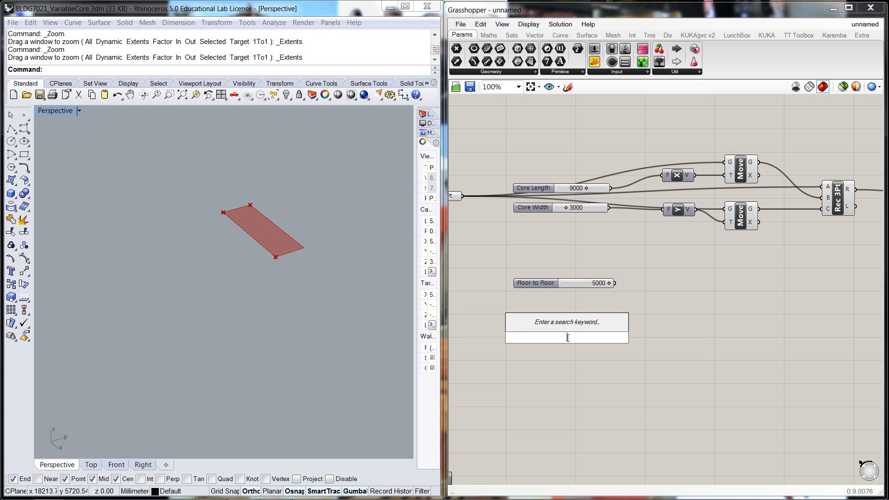
Place a Levels slider set to 20 beneath Floor to Floor
{"action": "type", "text": "Number Slider"}
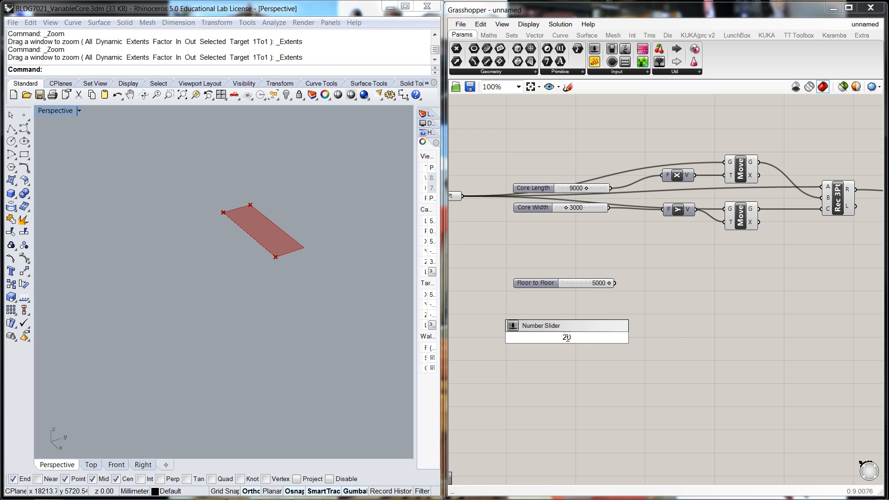
{"action": "double_click", "coordinate": [566, 325]}
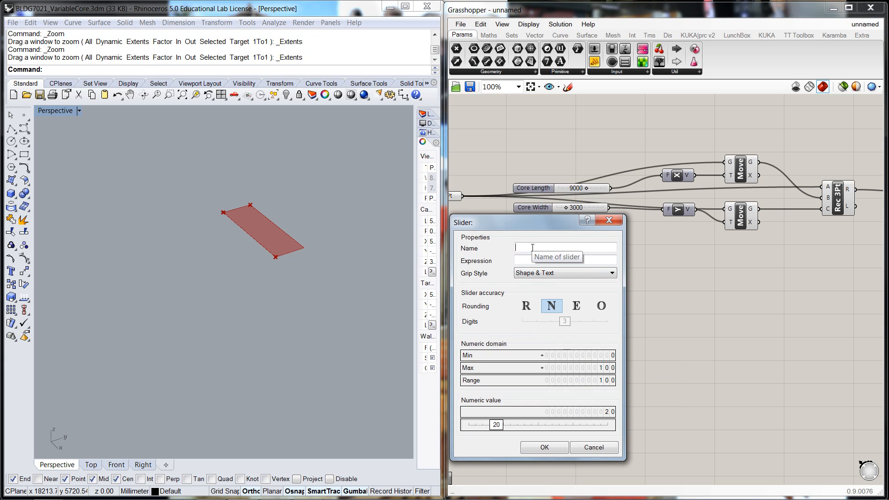
{"action": "type", "text": "Number"}
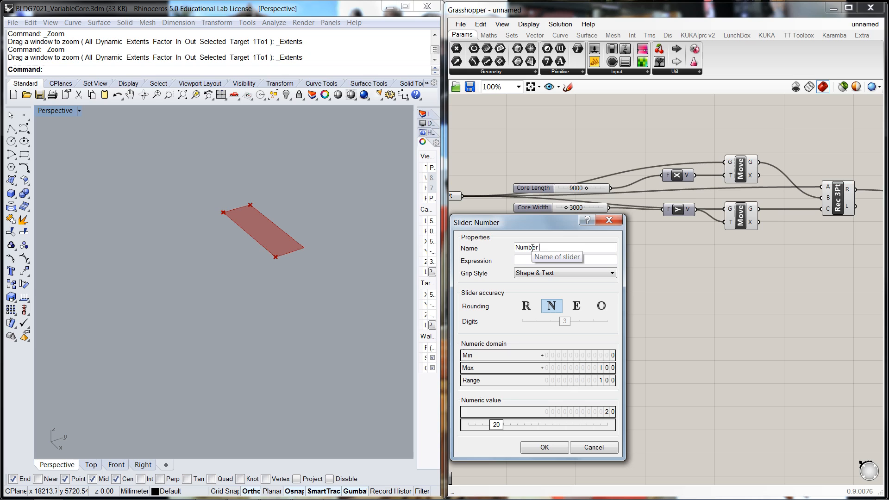
{"action": "key", "text": "BackSpace"}
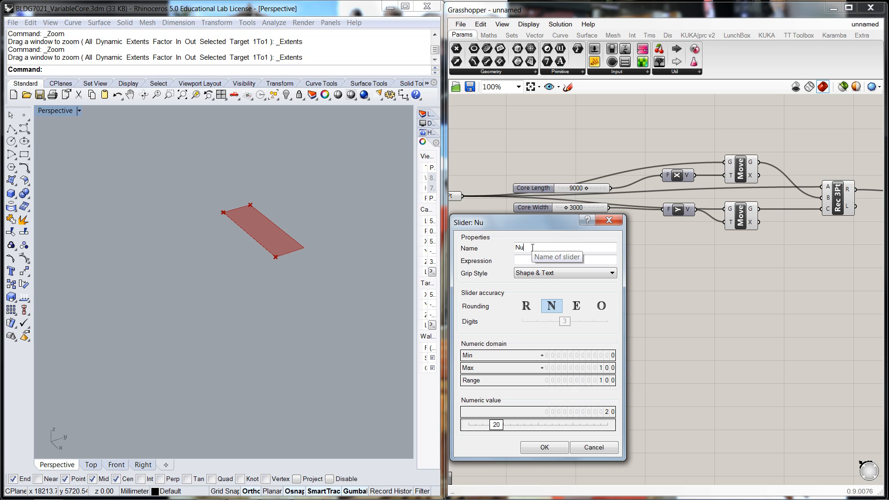
{"action": "type", "text": "Levels"}
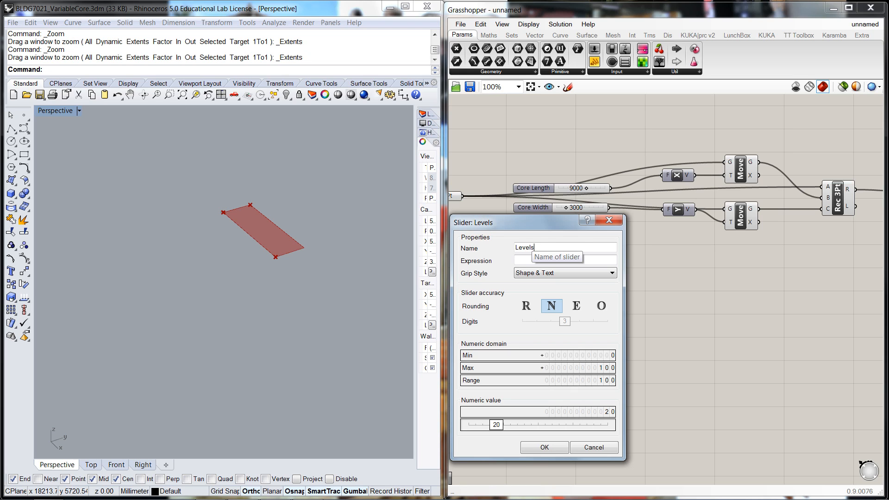
{"action": "left_click", "coordinate": [543, 448]}
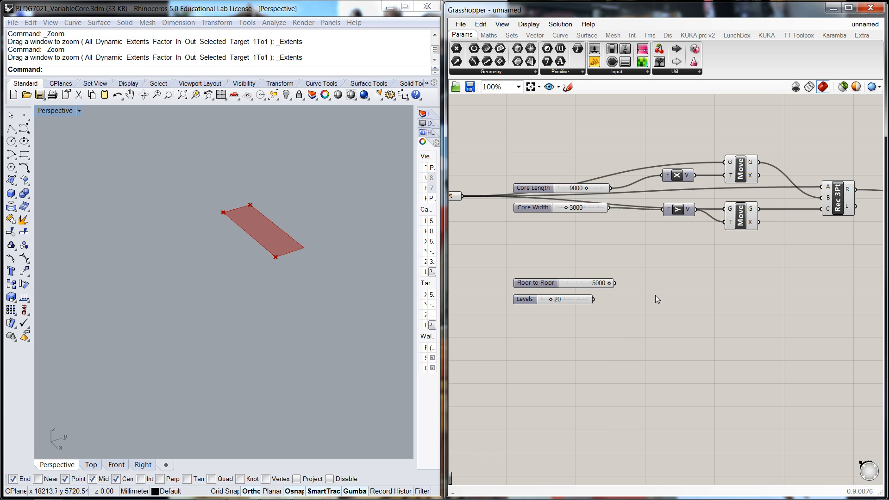
{"action": "mouse_move", "coordinate": [709, 327]}
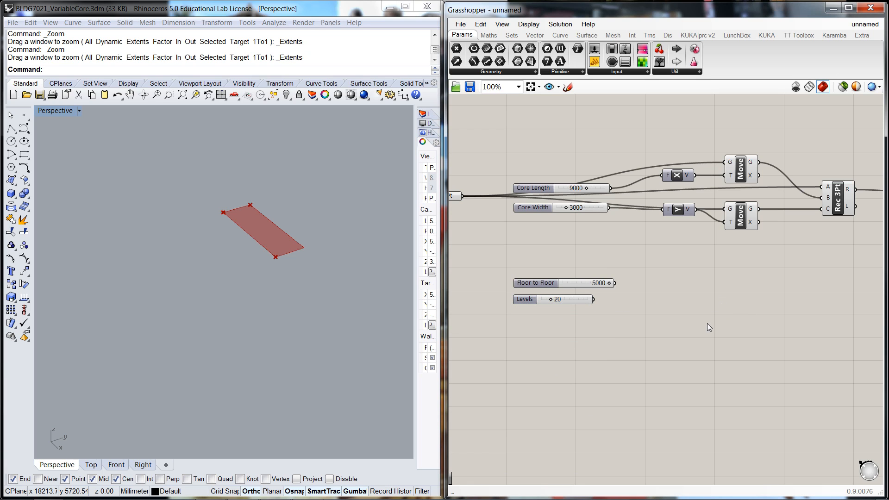
{"action": "mouse_move", "coordinate": [740, 324]}
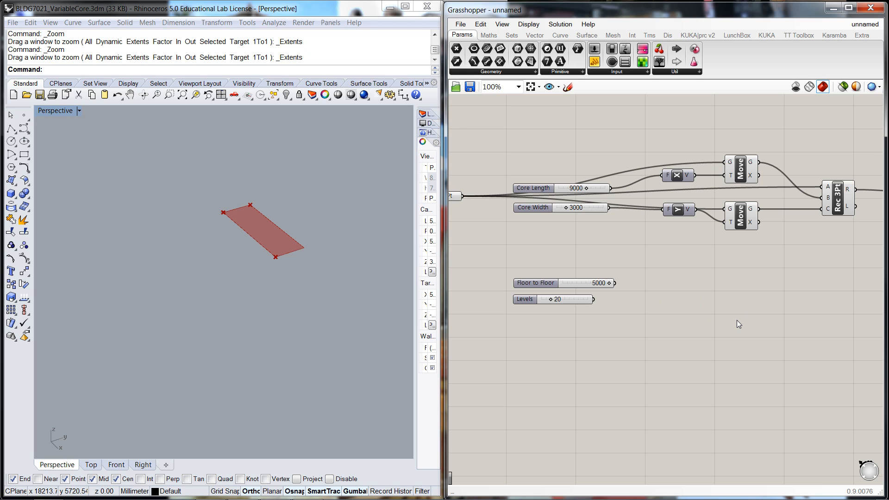
{"action": "mouse_move", "coordinate": [713, 317]}
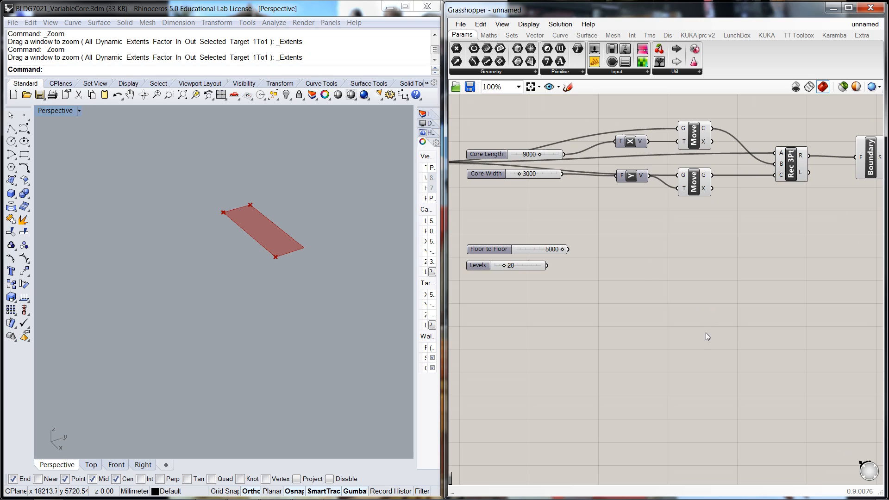
{"action": "mouse_move", "coordinate": [811, 212]}
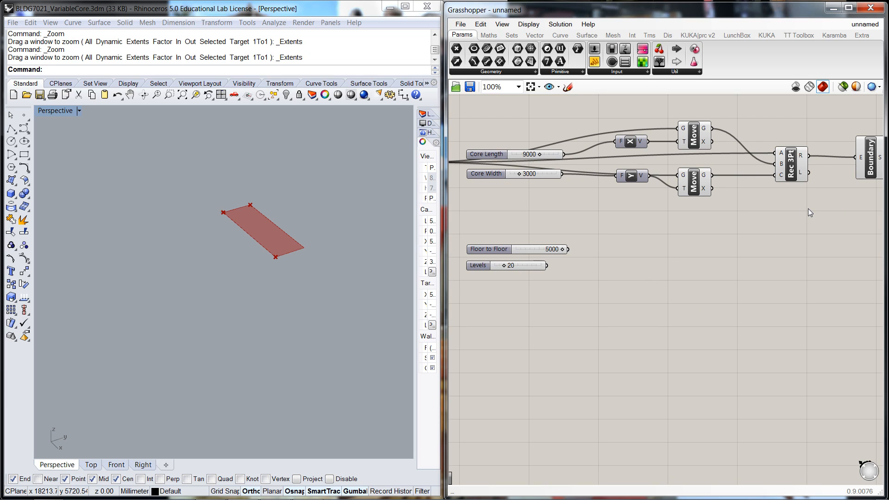
{"action": "mouse_move", "coordinate": [751, 234]}
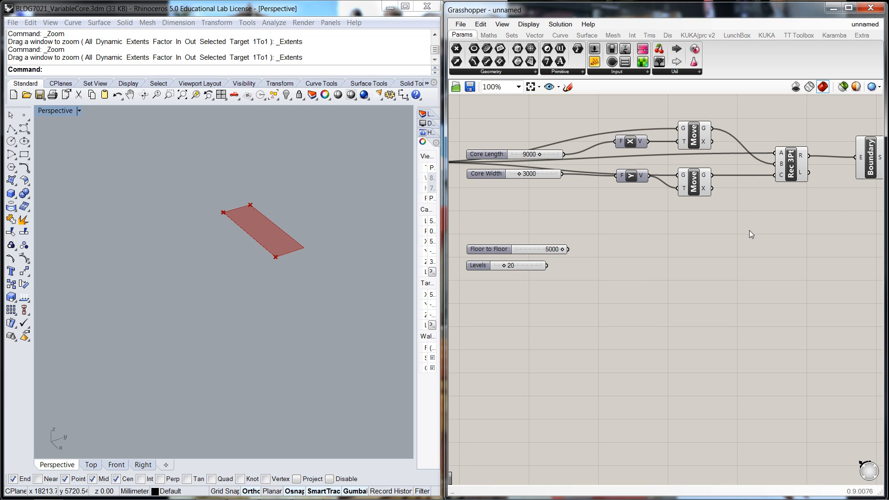
{"action": "mouse_move", "coordinate": [575, 258]}
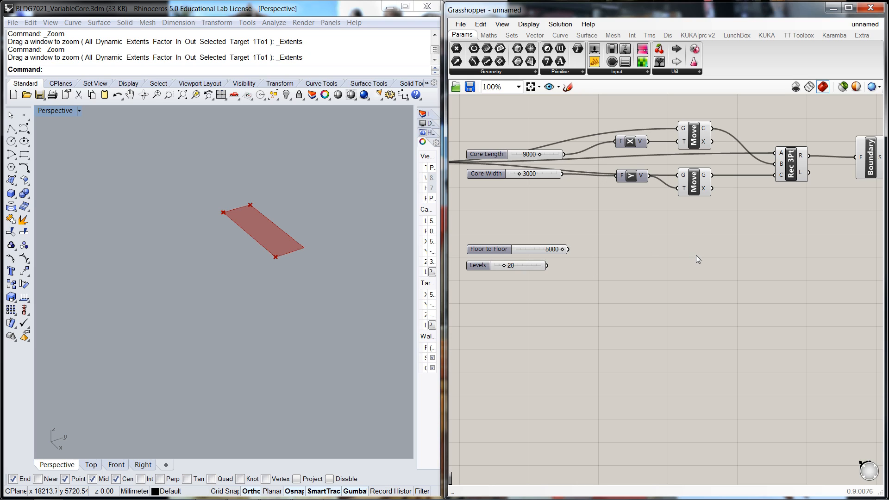
{"action": "mouse_move", "coordinate": [730, 271]}
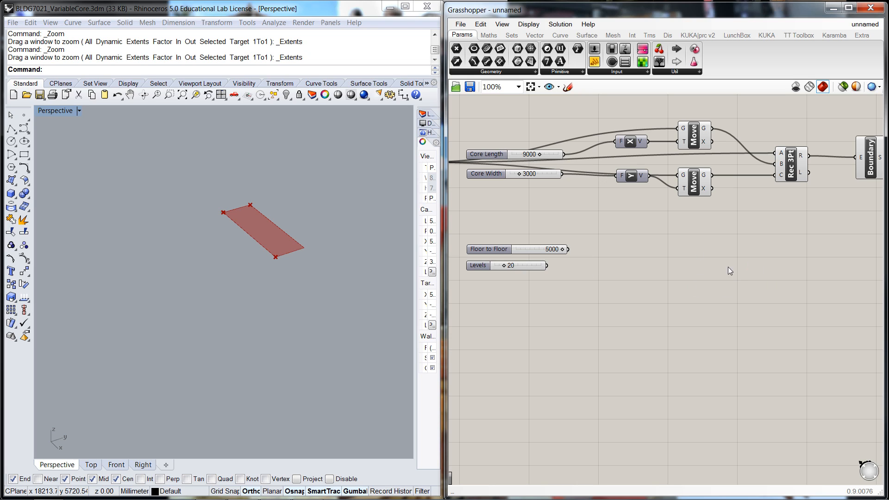
{"action": "mouse_move", "coordinate": [538, 390]}
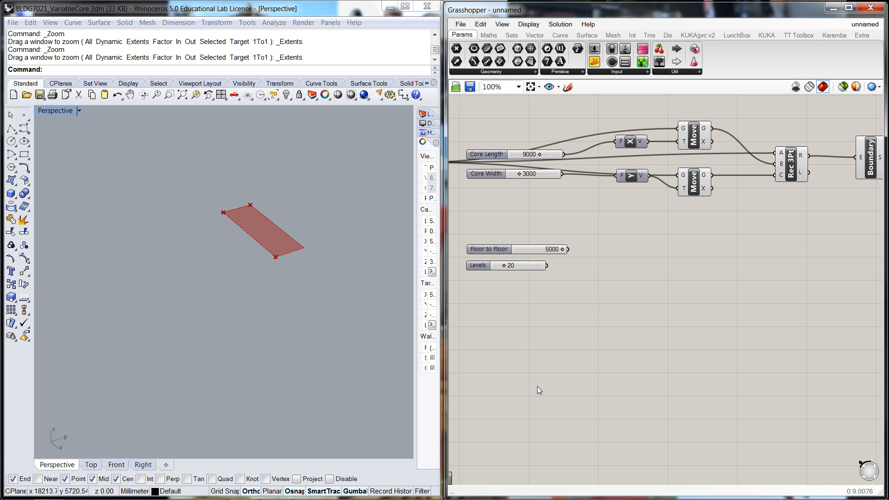
{"action": "mouse_move", "coordinate": [239, 167]}
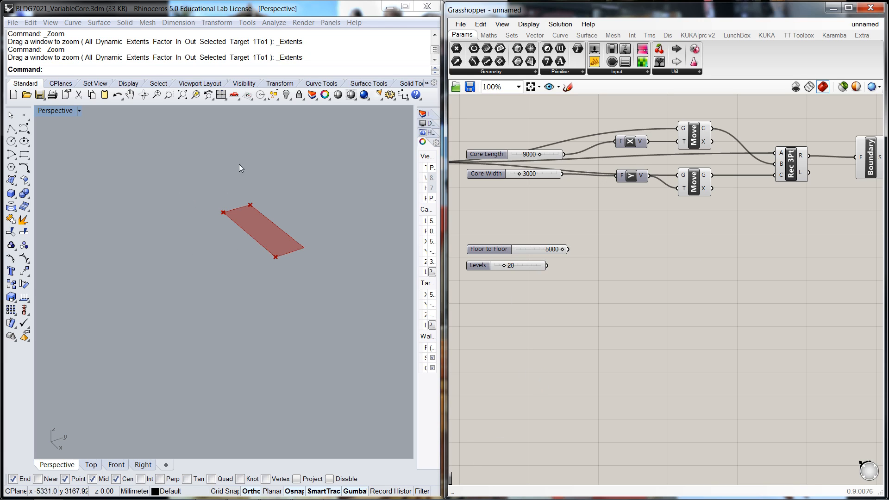
{"action": "mouse_move", "coordinate": [278, 153]}
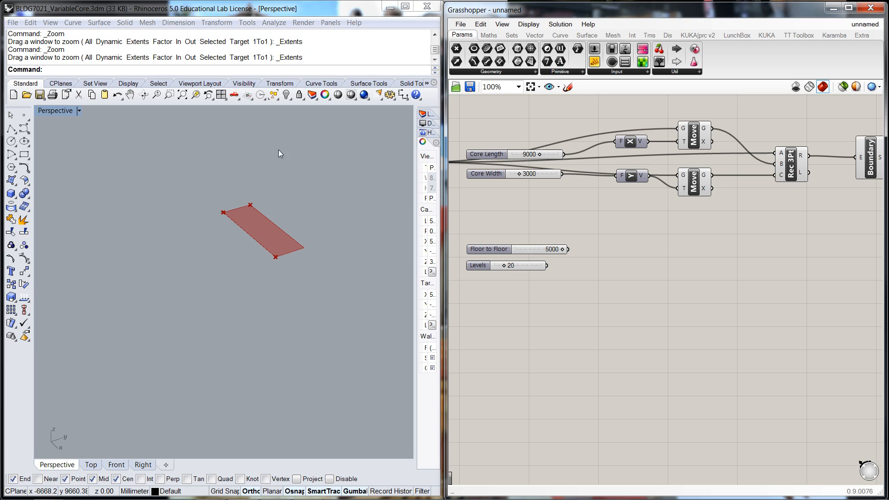
{"action": "mouse_move", "coordinate": [802, 349]}
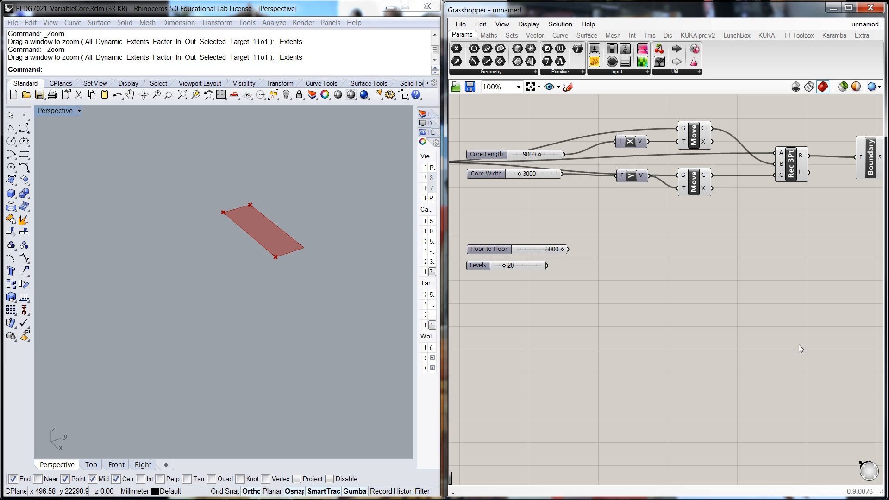
{"action": "mouse_move", "coordinate": [532, 308]}
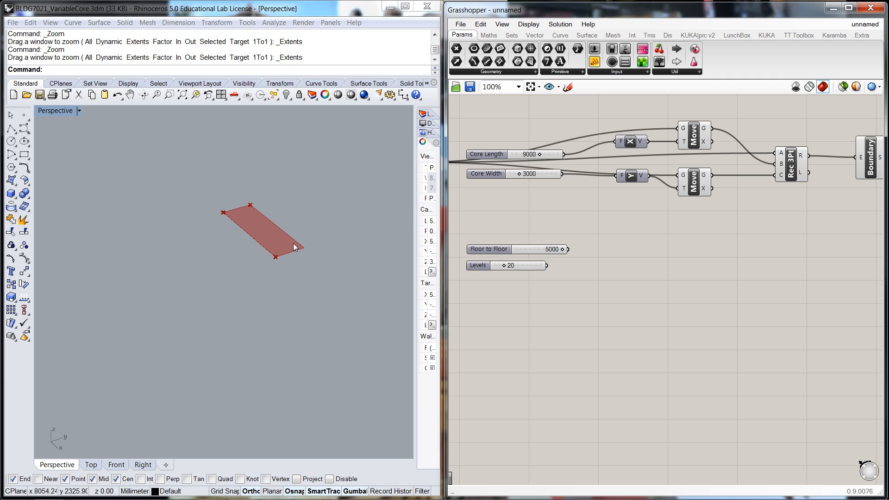
{"action": "mouse_move", "coordinate": [387, 197]}
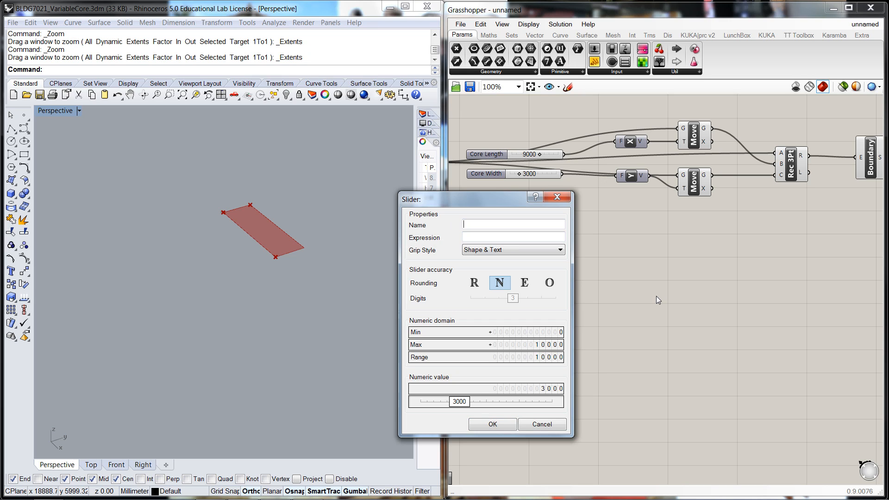
Name the slider Spacing of Cores, set at 3000
{"action": "type", "text": "S"}
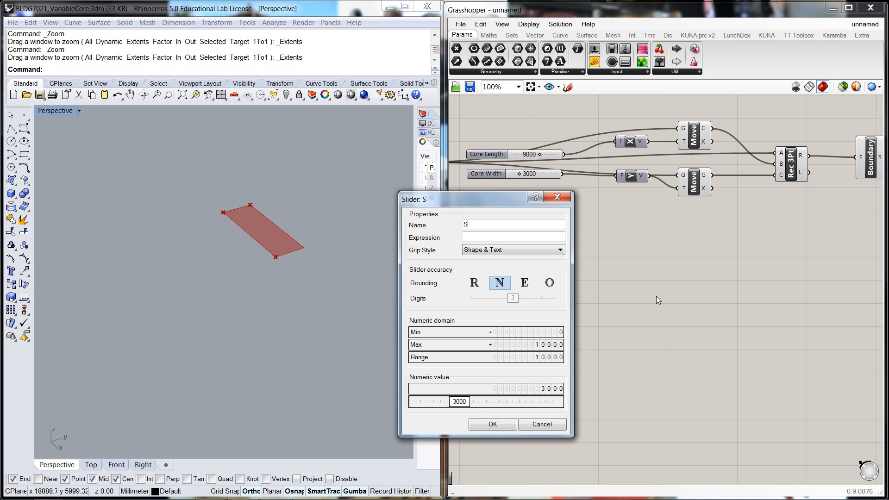
{"action": "type", "text": "pacing of C"}
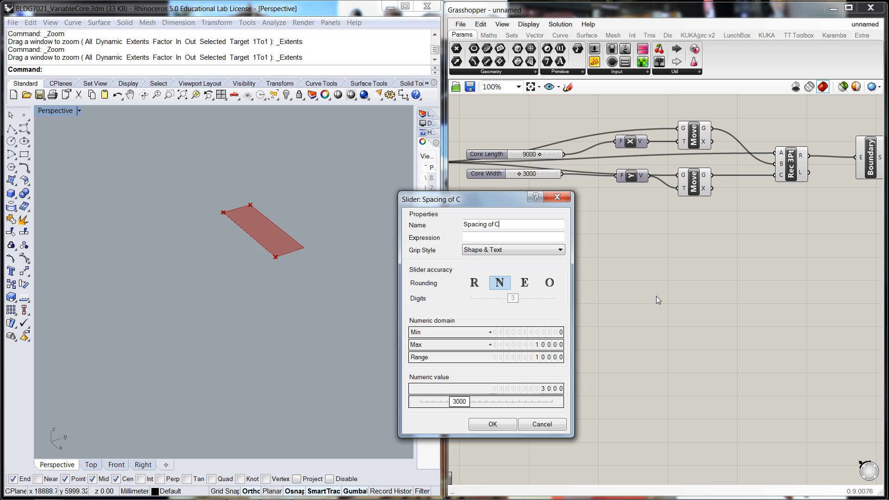
{"action": "type", "text": "ores"}
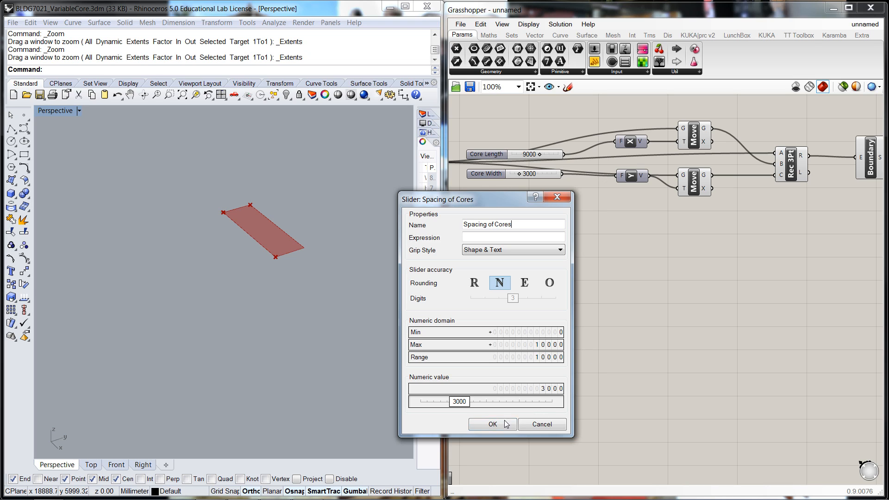
{"action": "left_click", "coordinate": [491, 423]}
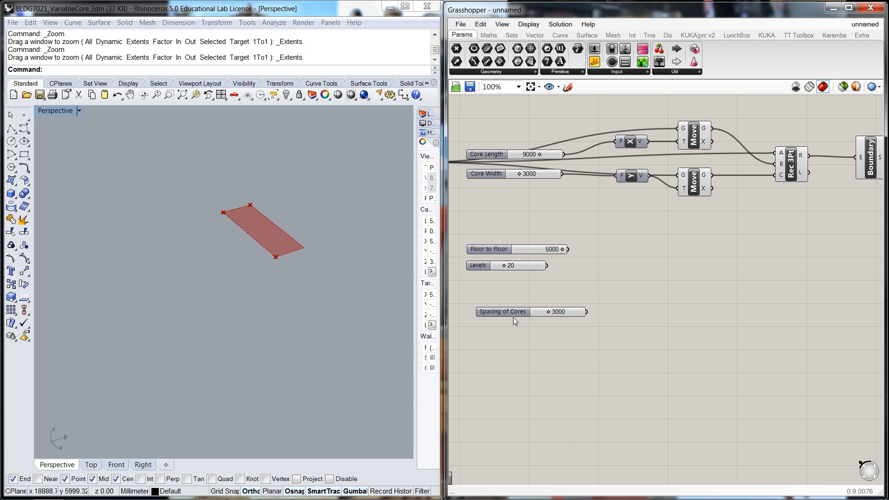
Add another slider named Floors Serviced per lift core, set at 20
{"action": "double_click", "coordinate": [558, 382]}
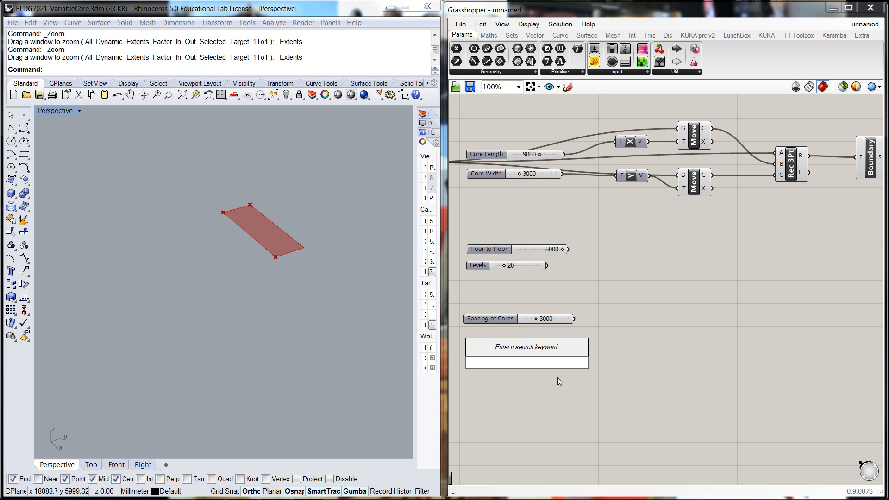
{"action": "left_click", "coordinate": [526, 362]}
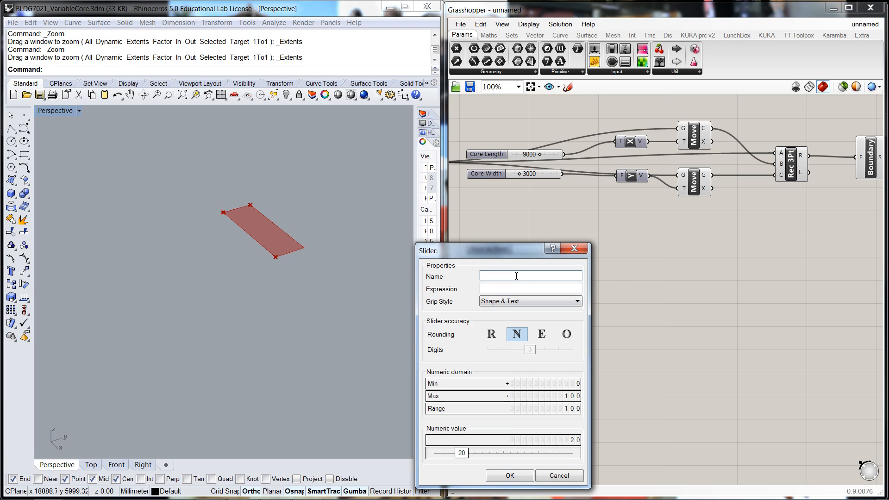
{"action": "mouse_move", "coordinate": [570, 275]}
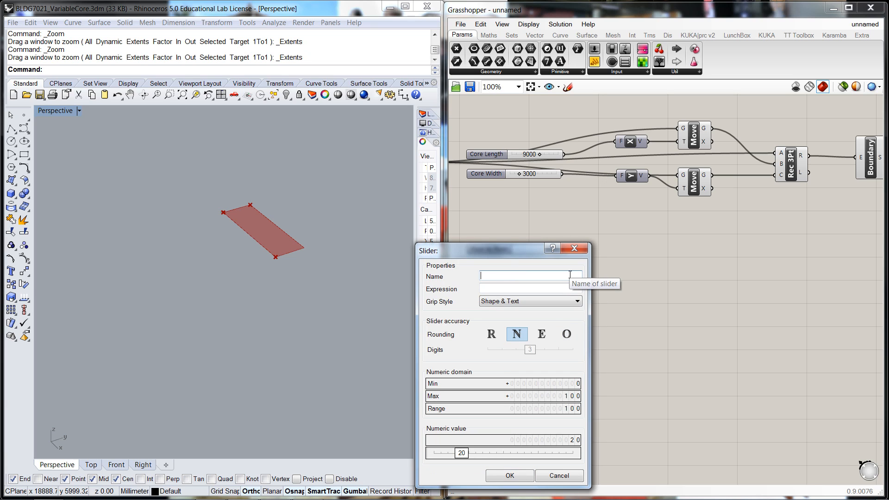
{"action": "type", "text": "Floors"}
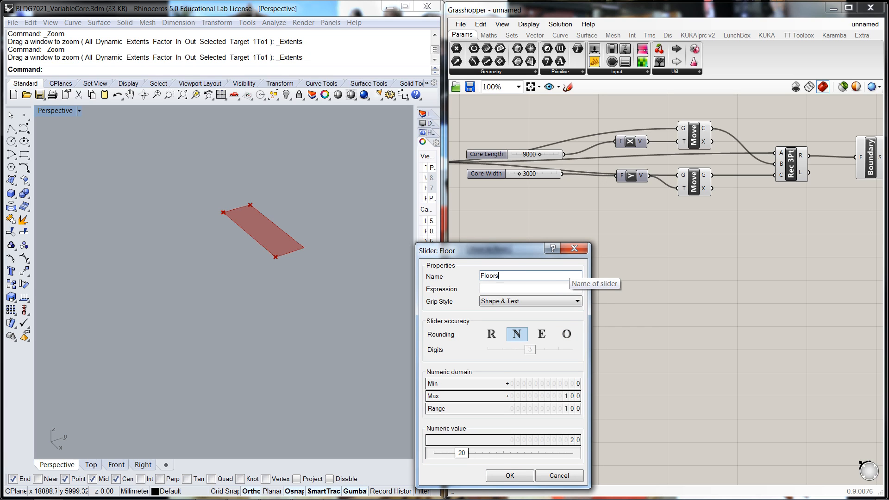
{"action": "type", "text": "Servi"}
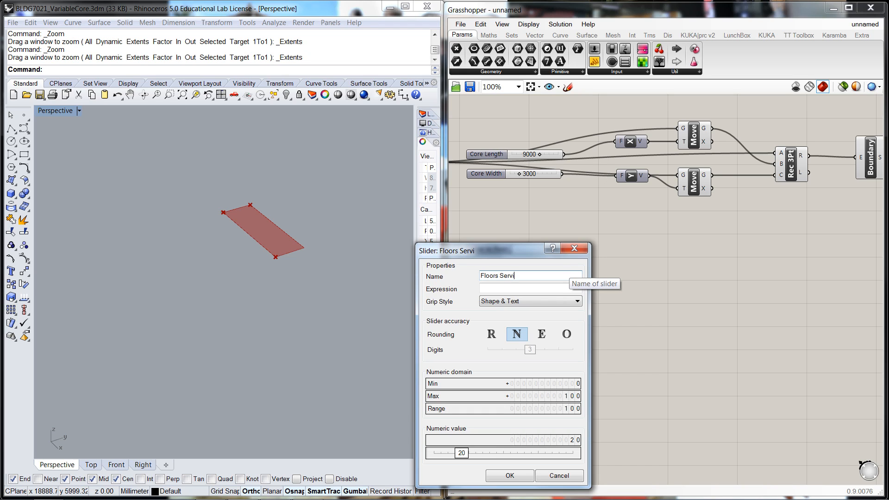
{"action": "type", "text": "ced per"}
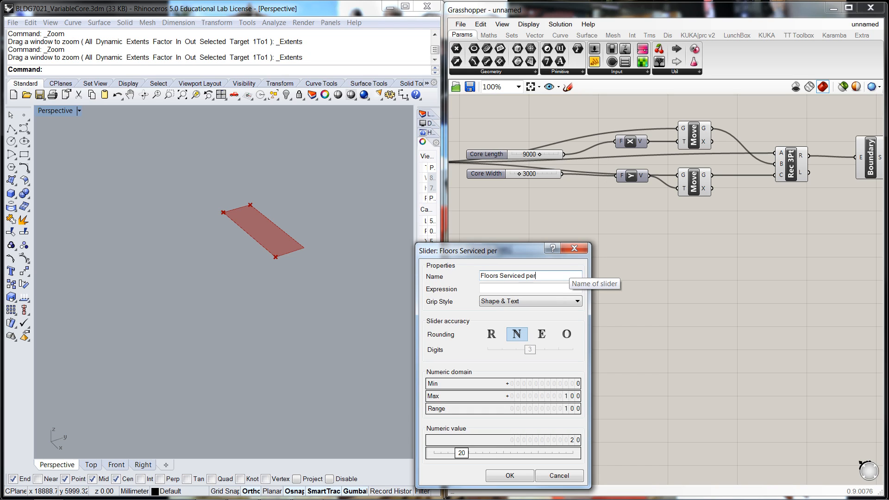
{"action": "type", "text": "lift core"}
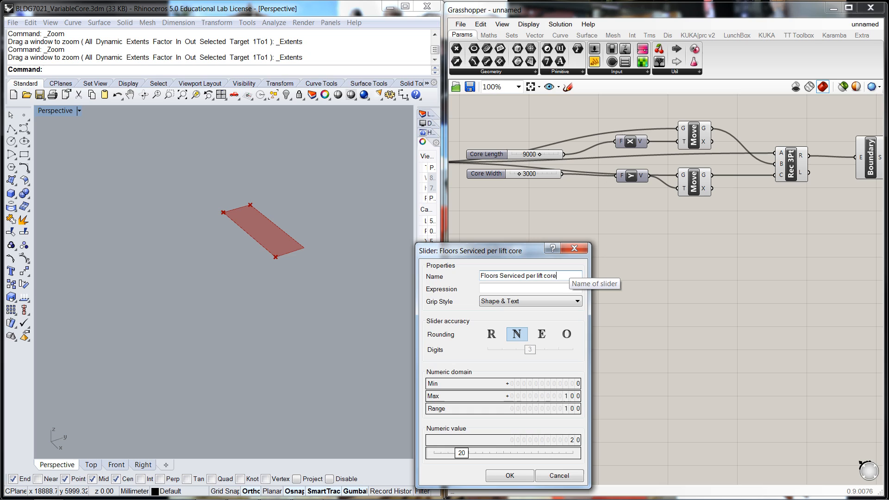
{"action": "left_click", "coordinate": [508, 475]}
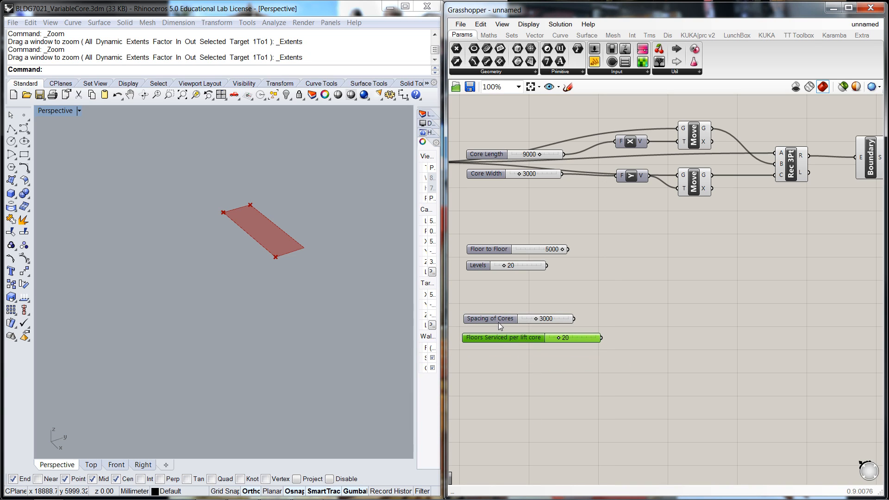
{"action": "left_click", "coordinate": [337, 276]}
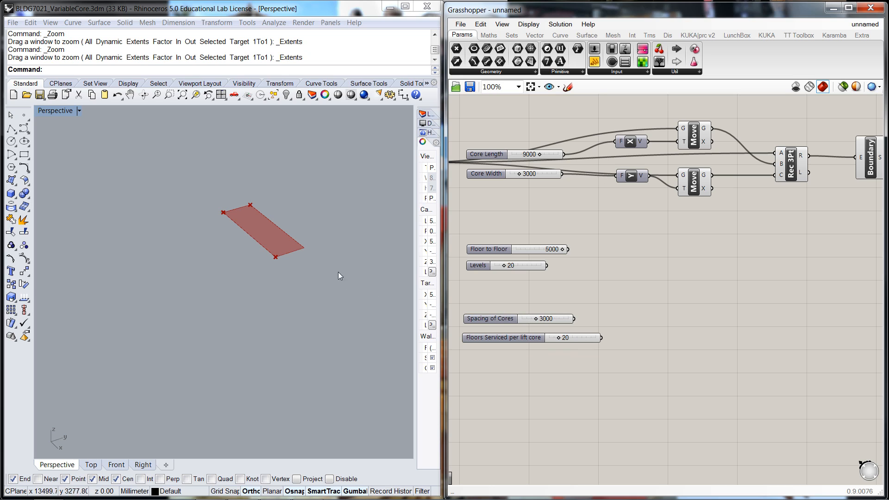
{"action": "mouse_move", "coordinate": [407, 185]}
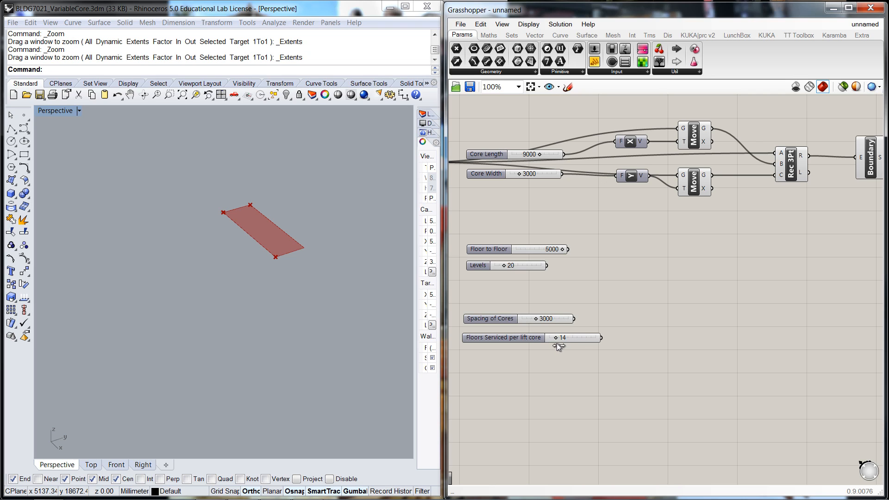
{"action": "mouse_move", "coordinate": [559, 341]}
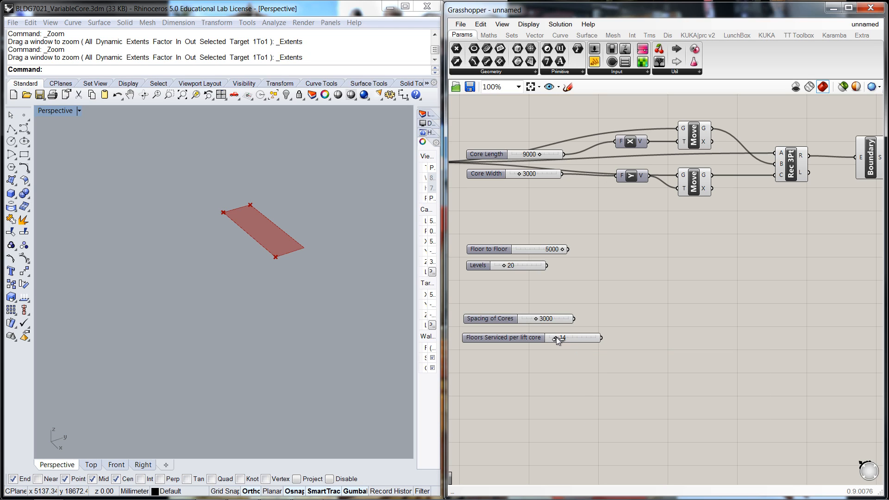
{"action": "mouse_move", "coordinate": [301, 229]}
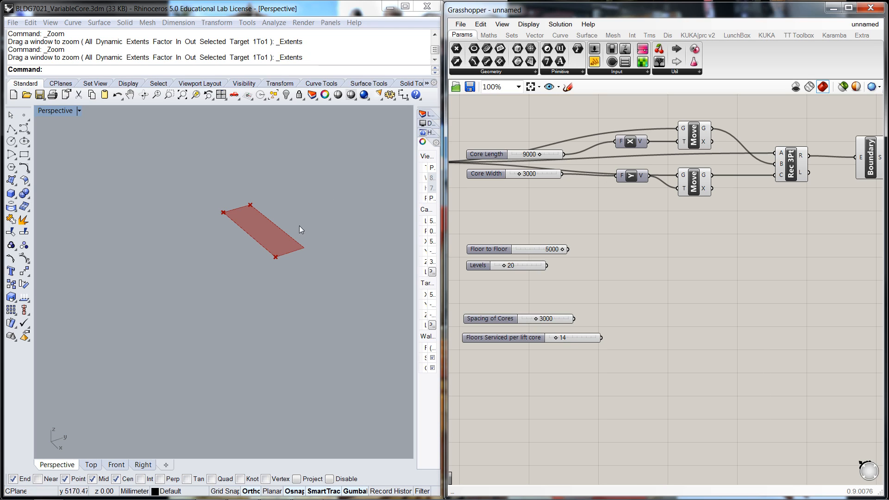
{"action": "mouse_move", "coordinate": [559, 341]}
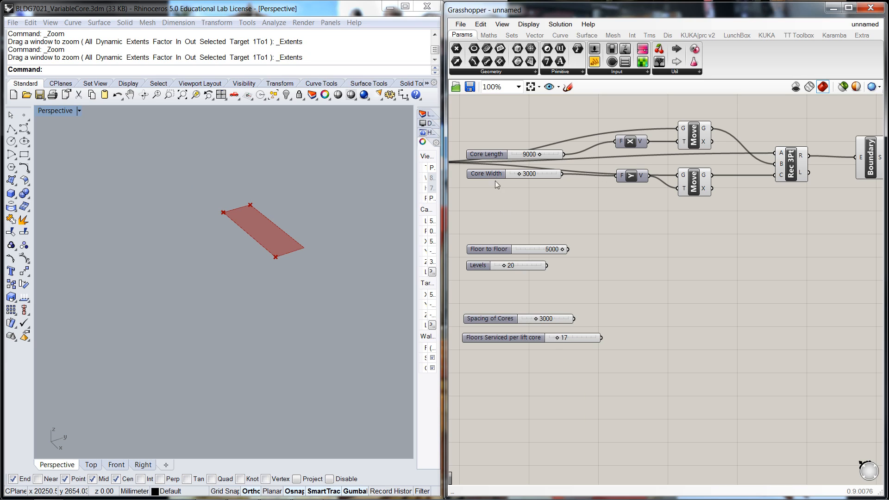
{"action": "mouse_move", "coordinate": [454, 166]}
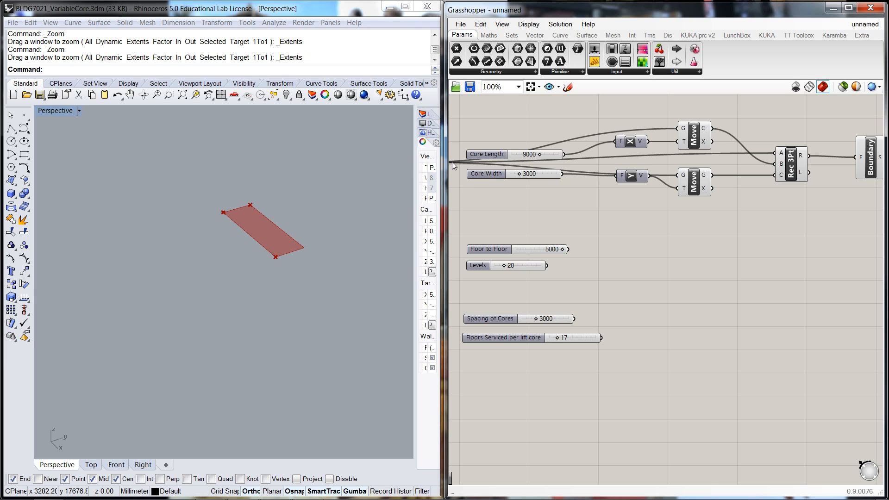
{"action": "mouse_move", "coordinate": [278, 252]}
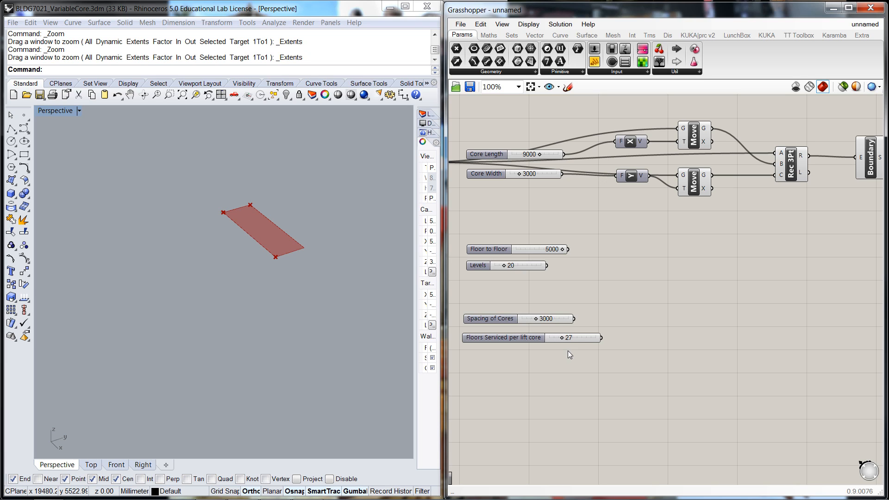
{"action": "mouse_move", "coordinate": [388, 202]}
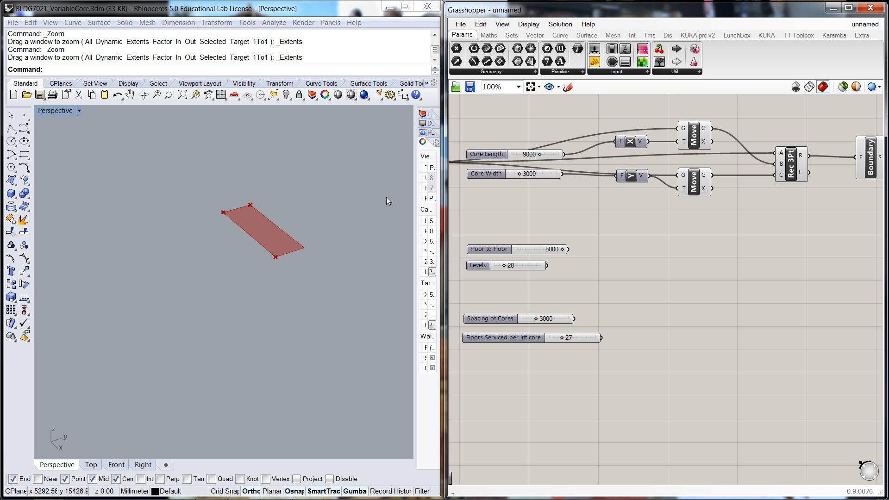
{"action": "mouse_move", "coordinate": [589, 380]}
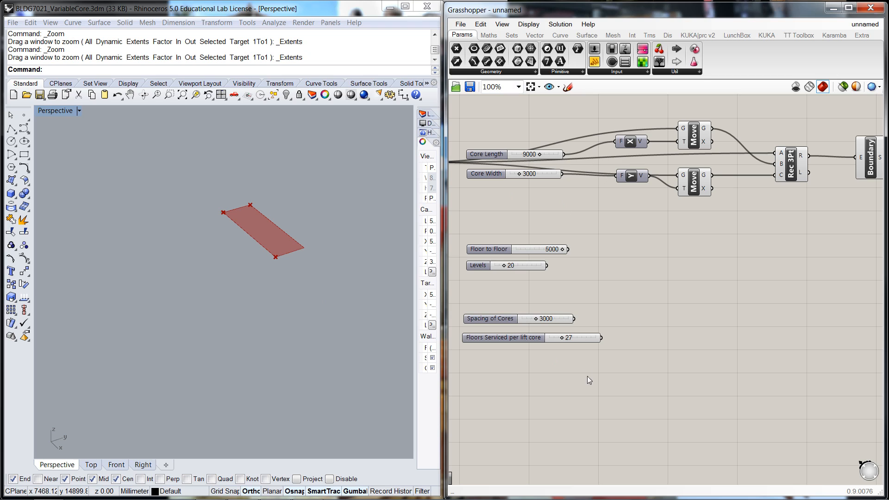
{"action": "mouse_move", "coordinate": [626, 324]}
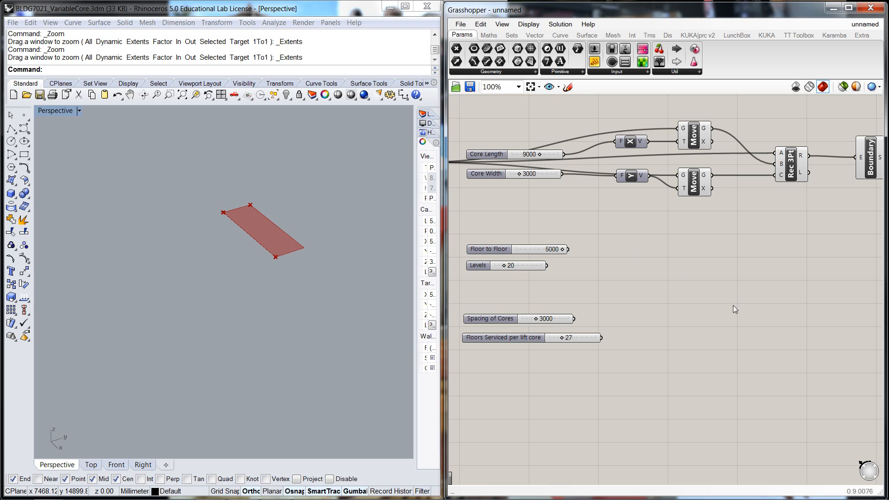
{"action": "mouse_move", "coordinate": [715, 267]}
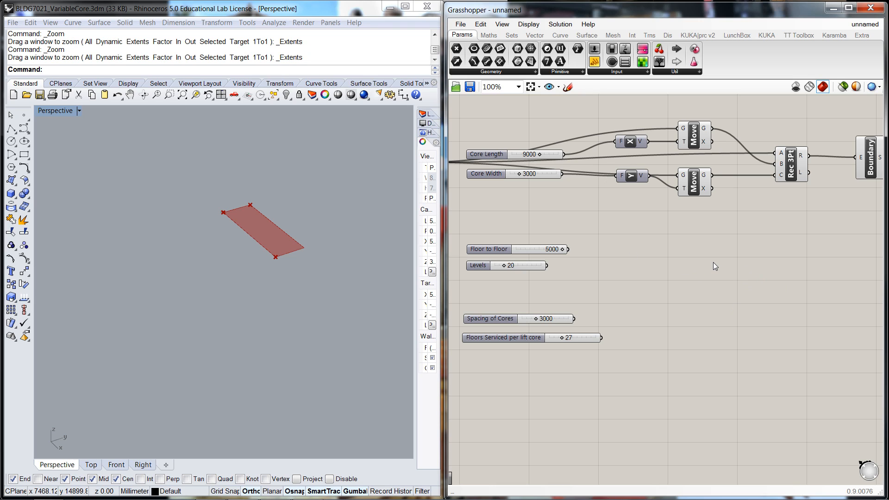
{"action": "mouse_move", "coordinate": [667, 286]}
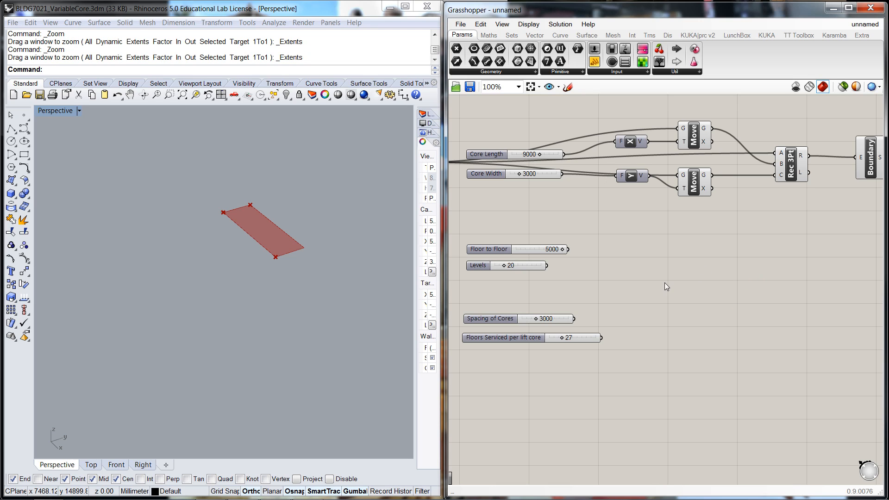
Place a Multiplication component and wire Levels into its B input
{"action": "double_click", "coordinate": [666, 286]}
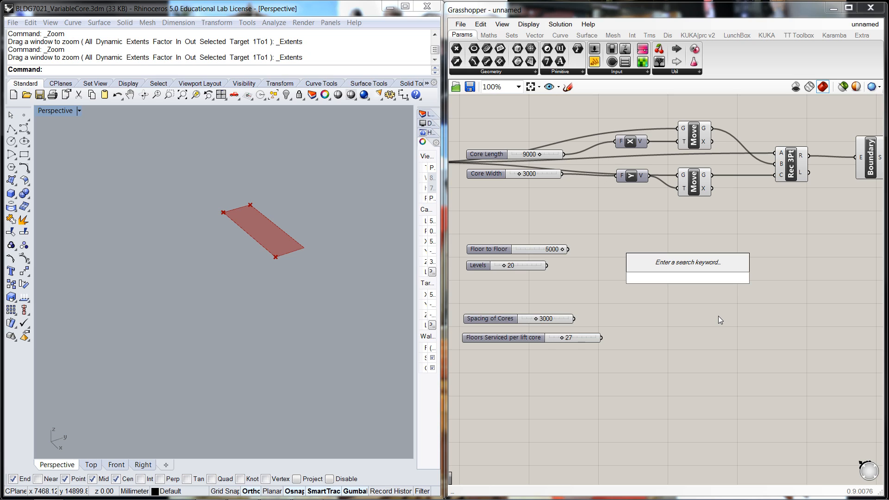
{"action": "left_click", "coordinate": [687, 262]}
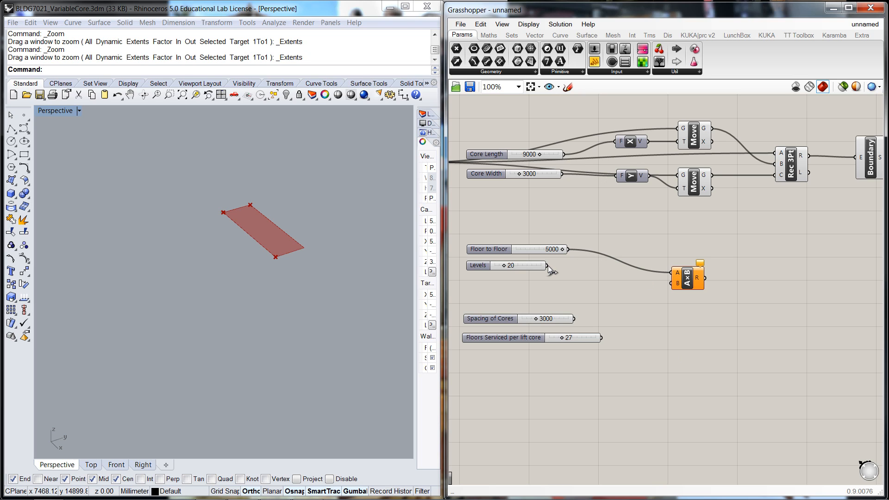
{"action": "mouse_move", "coordinate": [565, 280]}
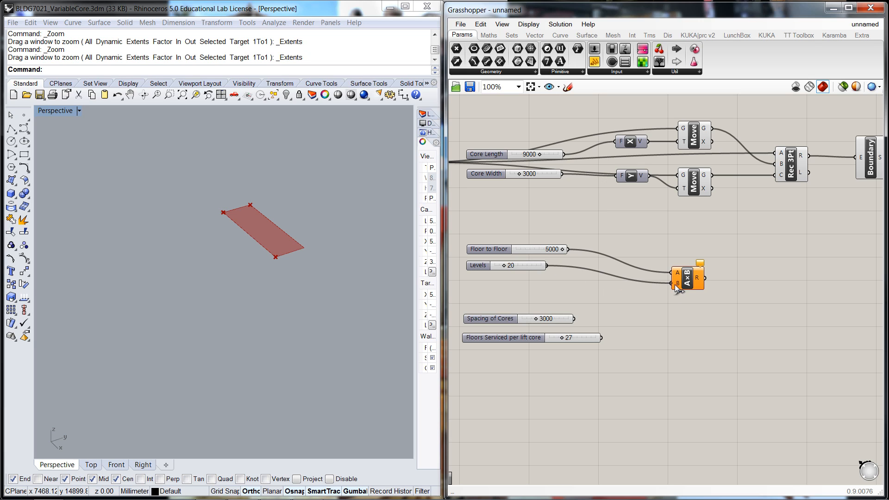
{"action": "left_click", "coordinate": [683, 328]}
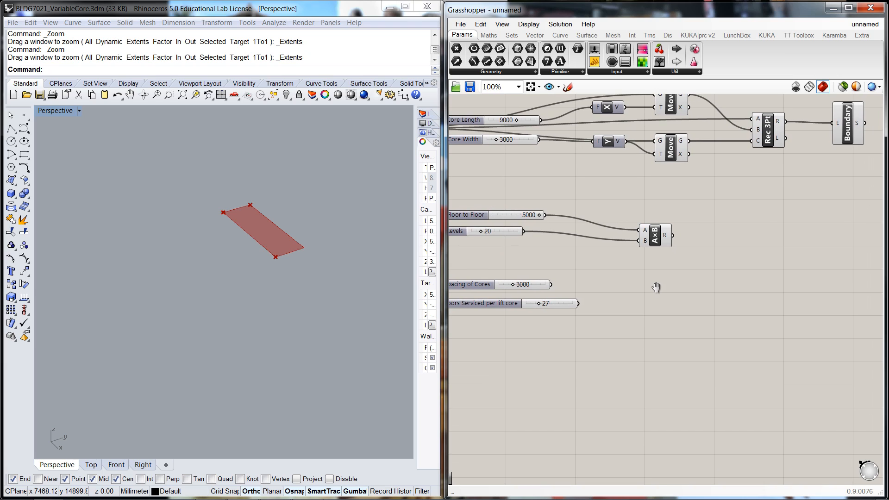
{"action": "mouse_move", "coordinate": [658, 300]}
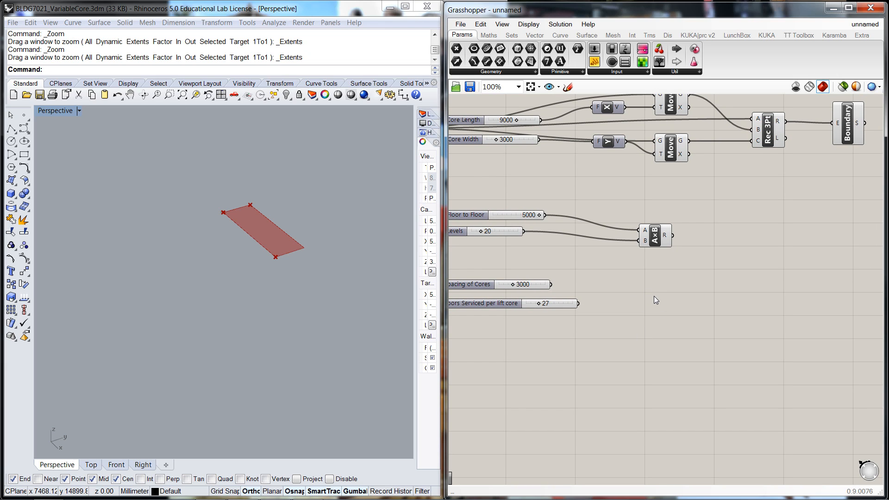
{"action": "mouse_move", "coordinate": [634, 284]}
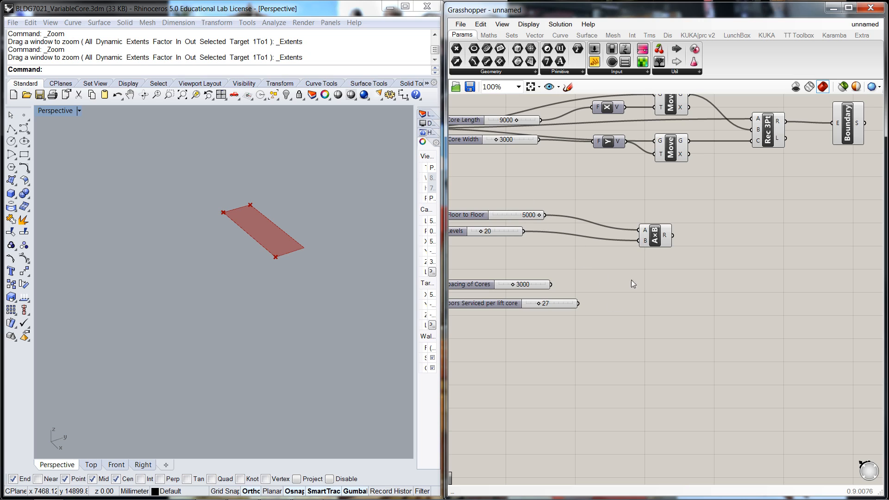
{"action": "mouse_move", "coordinate": [569, 308]}
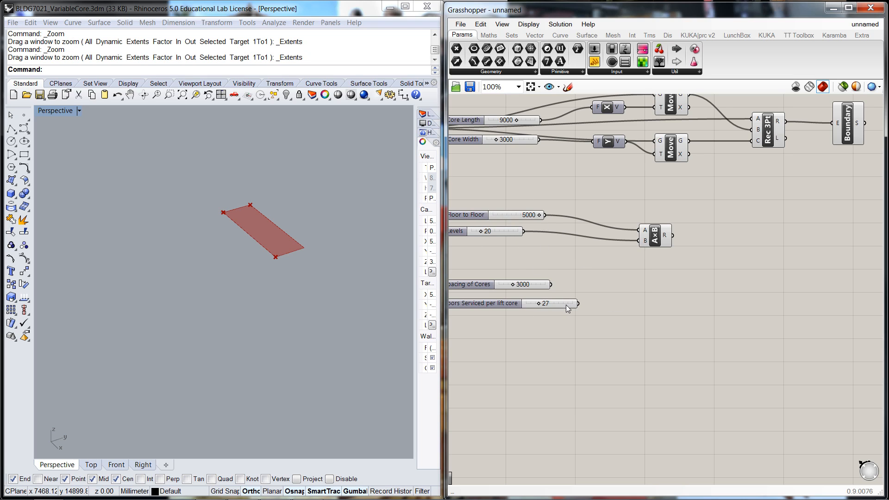
{"action": "mouse_move", "coordinate": [586, 309]}
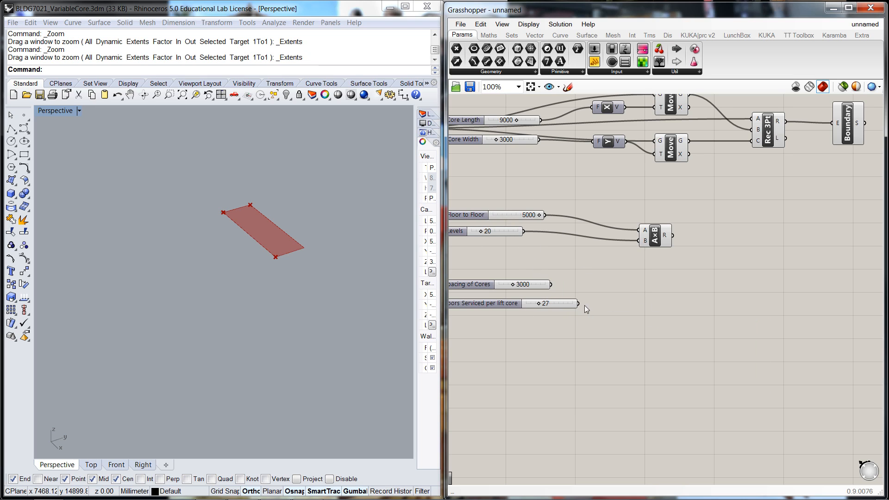
{"action": "mouse_move", "coordinate": [534, 234]}
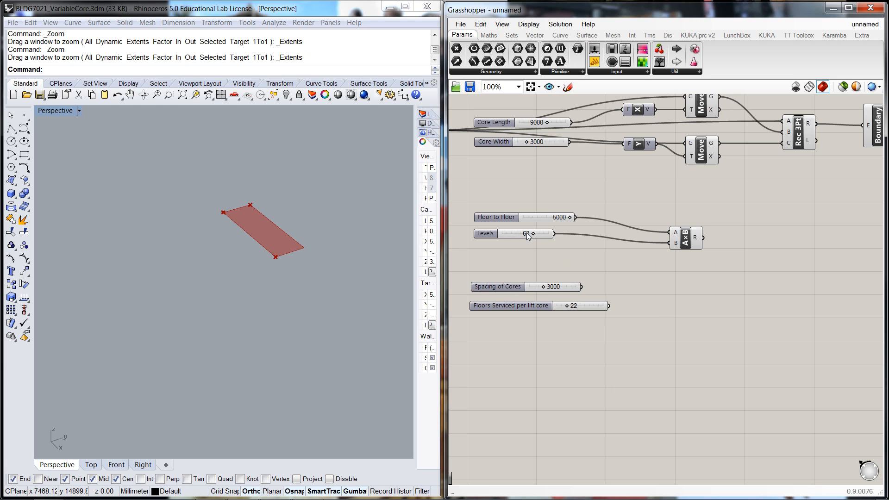
Place a Division component and wire Levels into its A input
{"action": "left_click", "coordinate": [526, 234]}
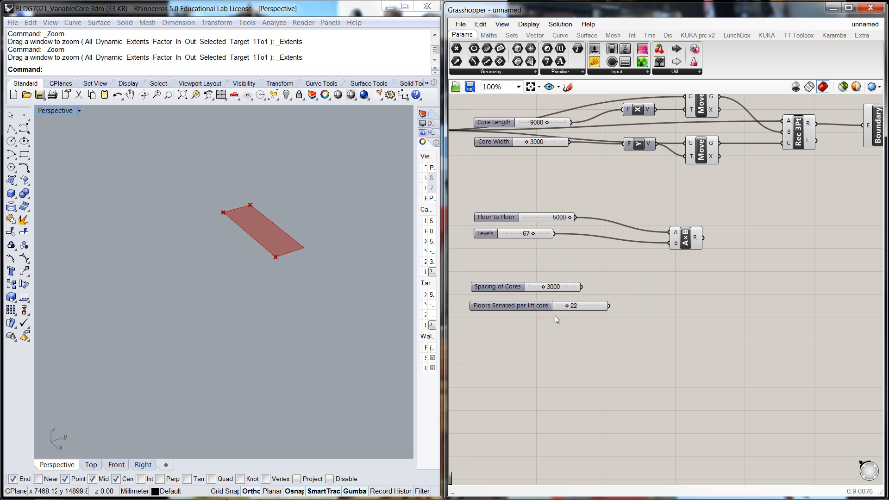
{"action": "mouse_move", "coordinate": [635, 306]}
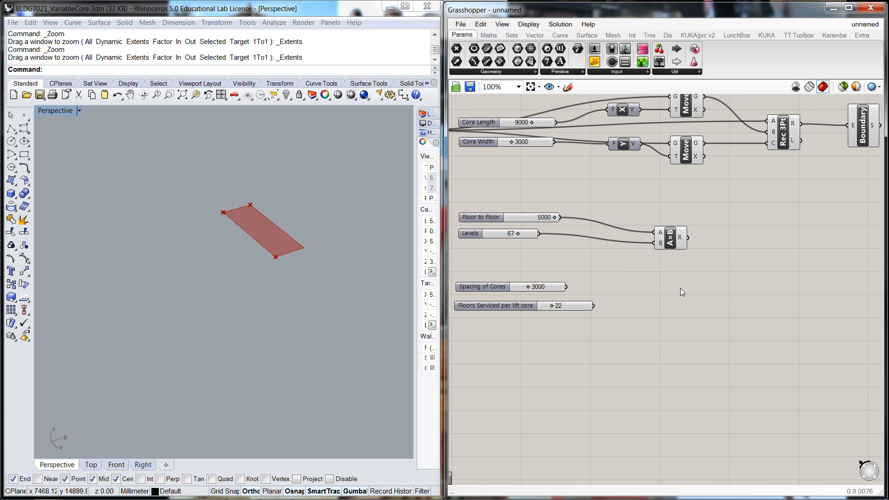
{"action": "double_click", "coordinate": [680, 292]}
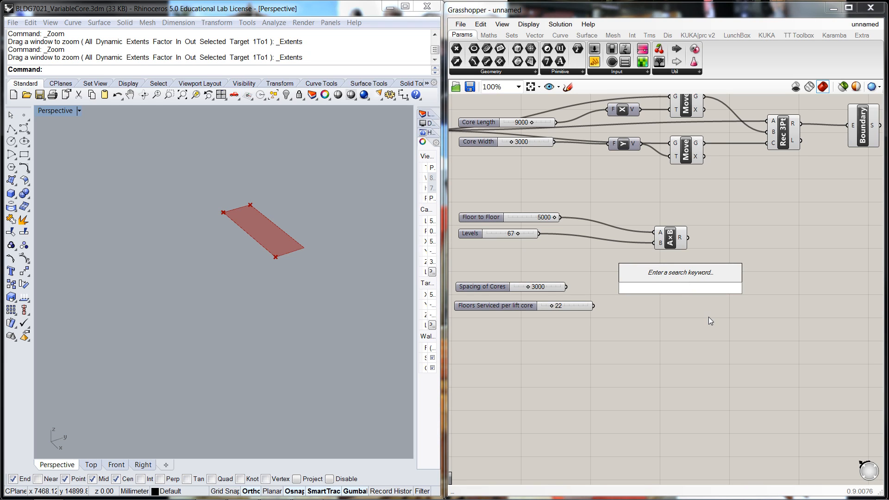
{"action": "type", "text": "Division"}
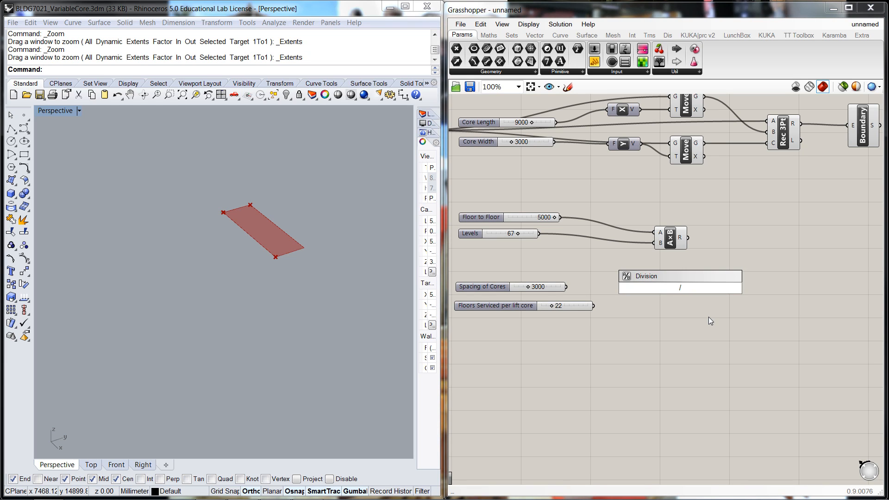
{"action": "left_click", "coordinate": [679, 287]}
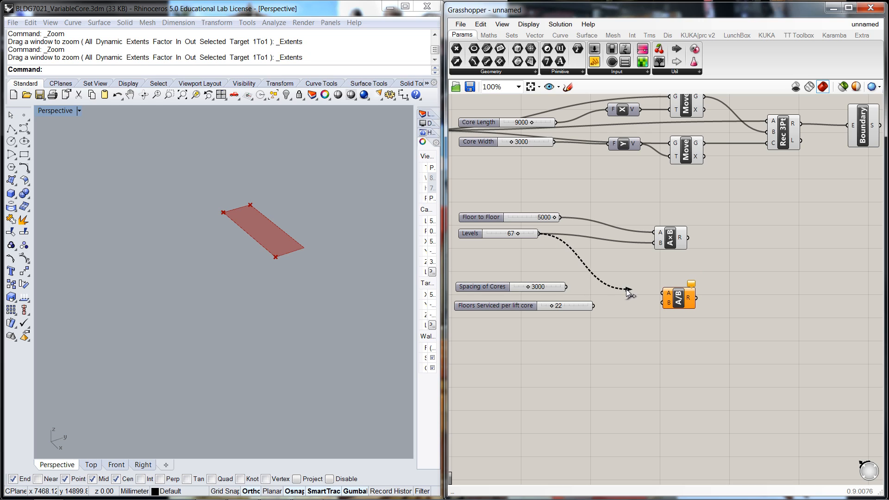
{"action": "left_click", "coordinate": [679, 296]}
{"action": "type", "text": "roun"}
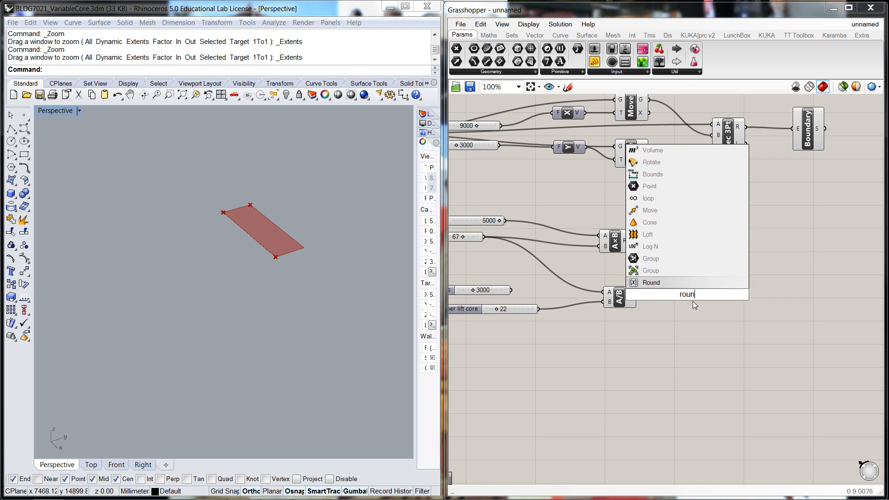
Add a Round component for the division result and a panel showing the core count of 4
{"action": "left_click", "coordinate": [651, 283]}
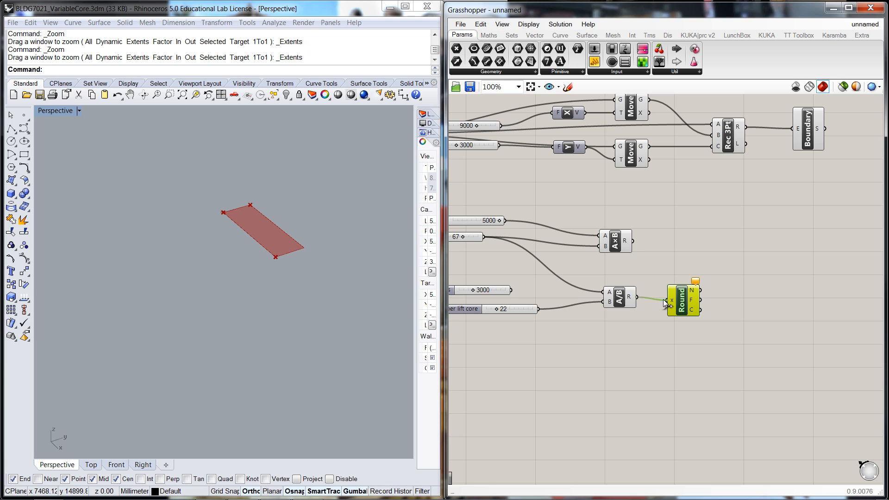
{"action": "double_click", "coordinate": [687, 298]}
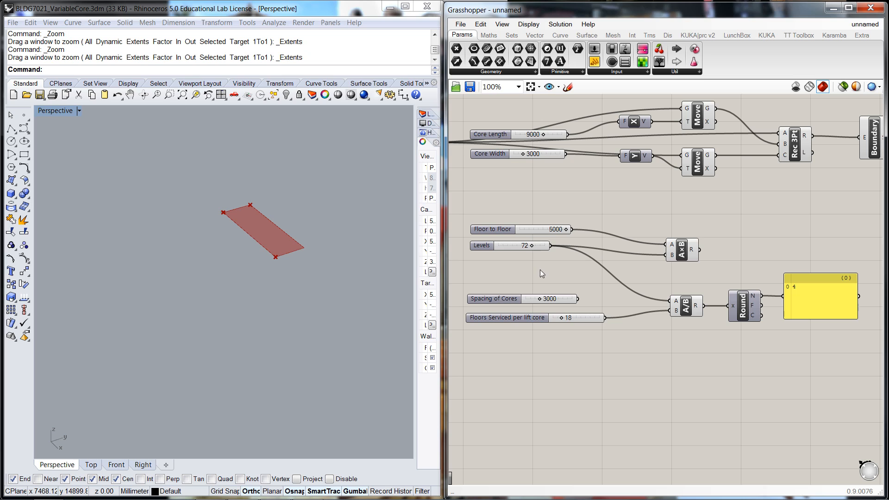
{"action": "mouse_move", "coordinate": [283, 142]}
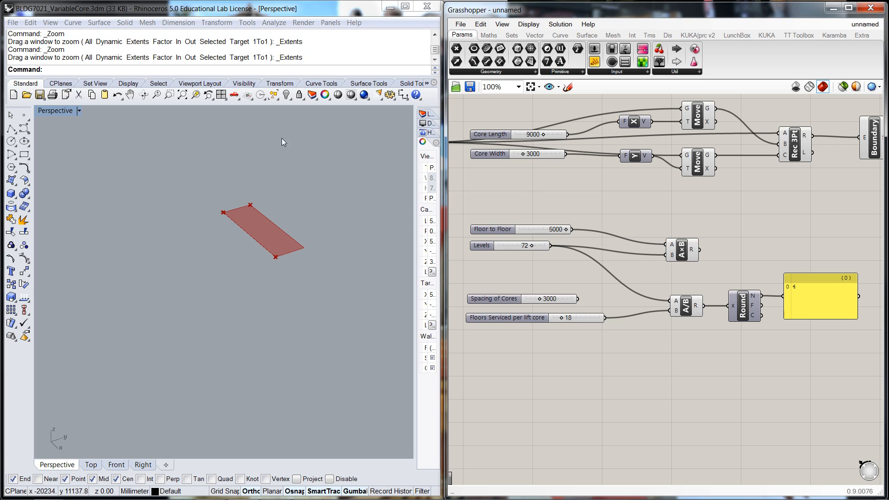
{"action": "mouse_move", "coordinate": [755, 380]}
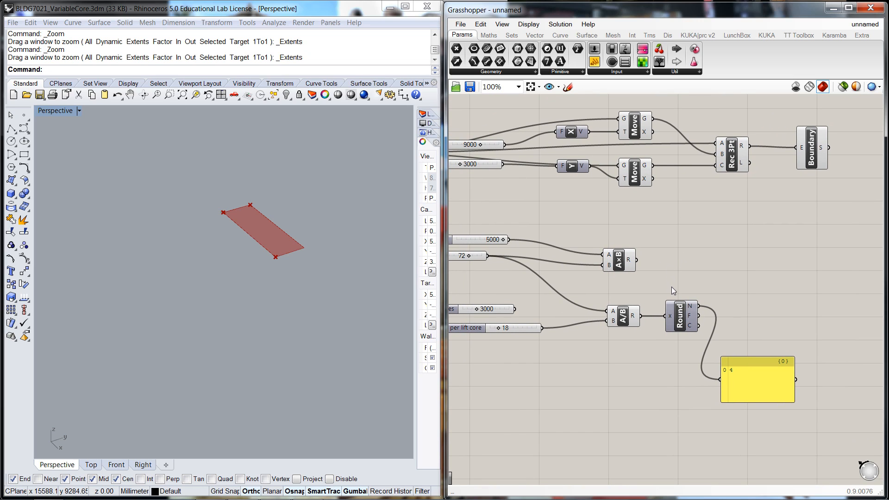
{"action": "mouse_move", "coordinate": [685, 267]}
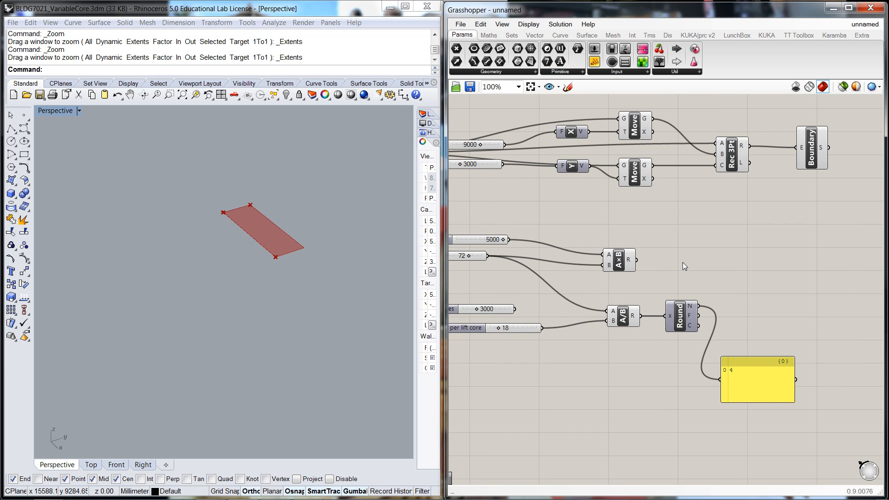
Add a Division dividing the Floor to Floor × Levels product by the rounded core count
{"action": "double_click", "coordinate": [626, 261]}
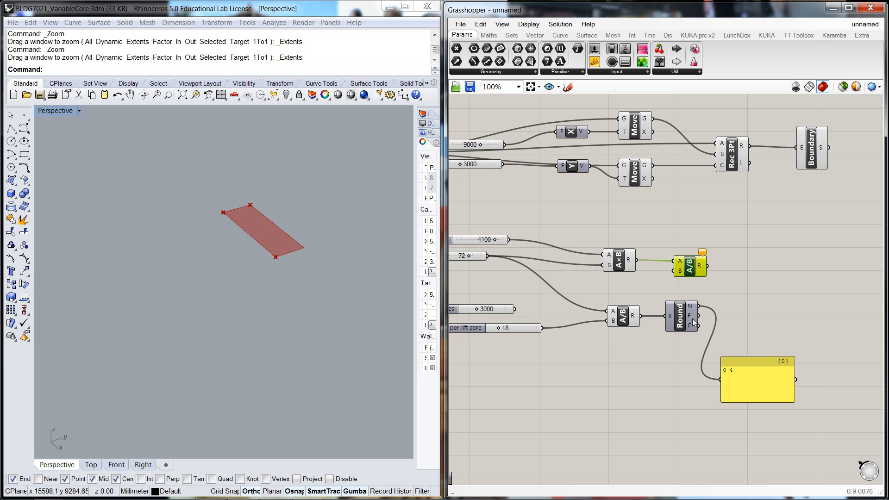
{"action": "mouse_move", "coordinate": [601, 224]}
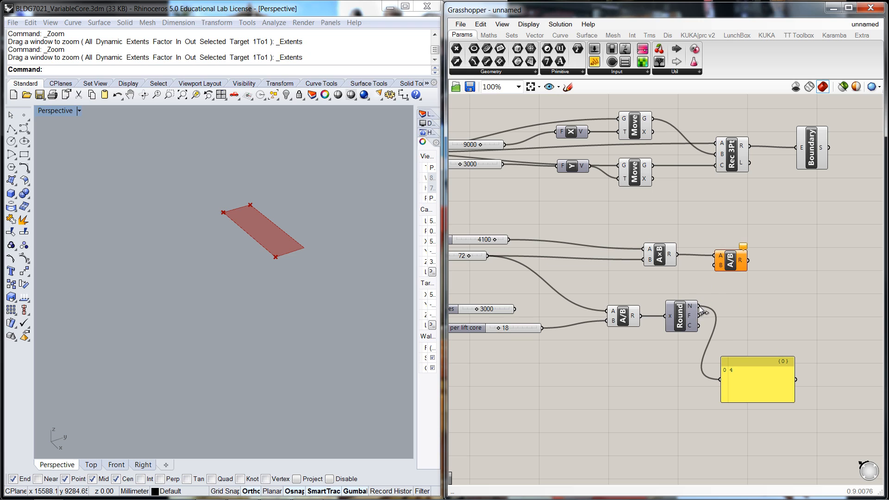
{"action": "left_click", "coordinate": [729, 260]}
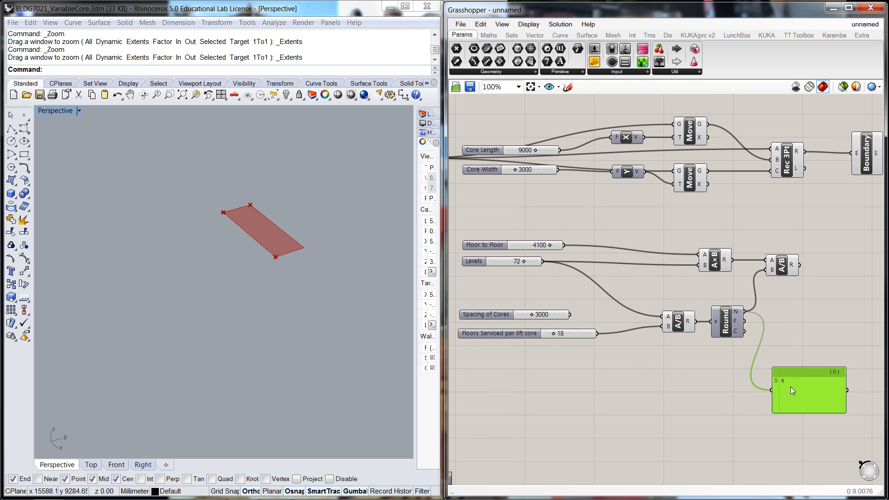
{"action": "mouse_move", "coordinate": [796, 265]}
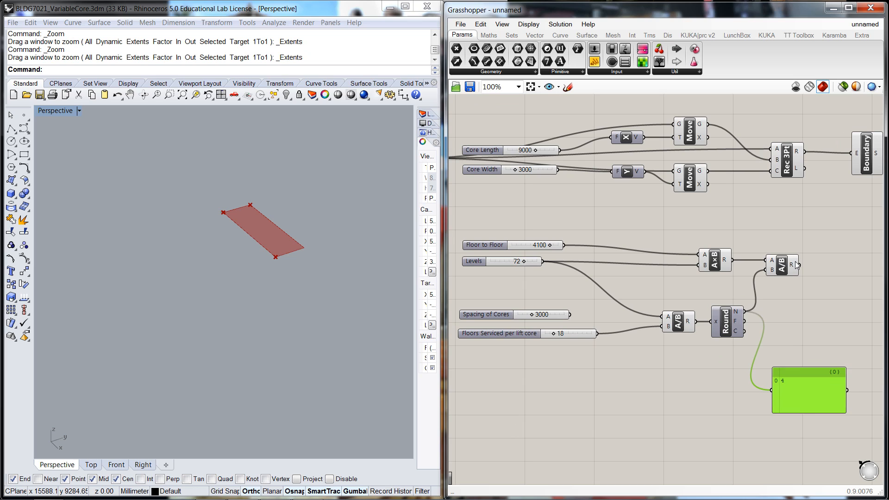
{"action": "mouse_move", "coordinate": [729, 272]}
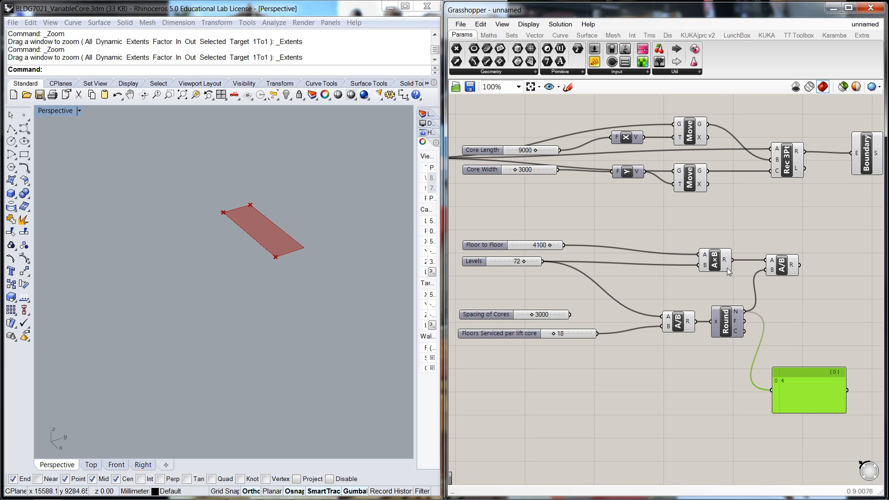
{"action": "mouse_move", "coordinate": [508, 242]}
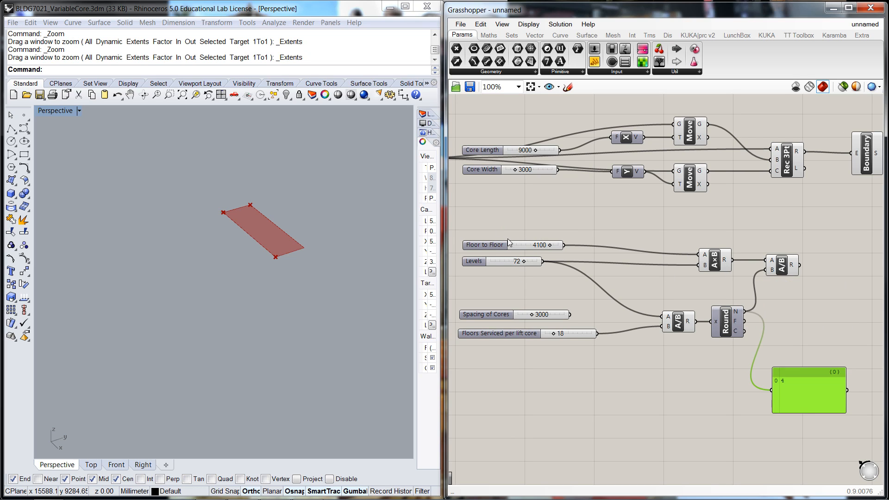
{"action": "mouse_move", "coordinate": [816, 315]}
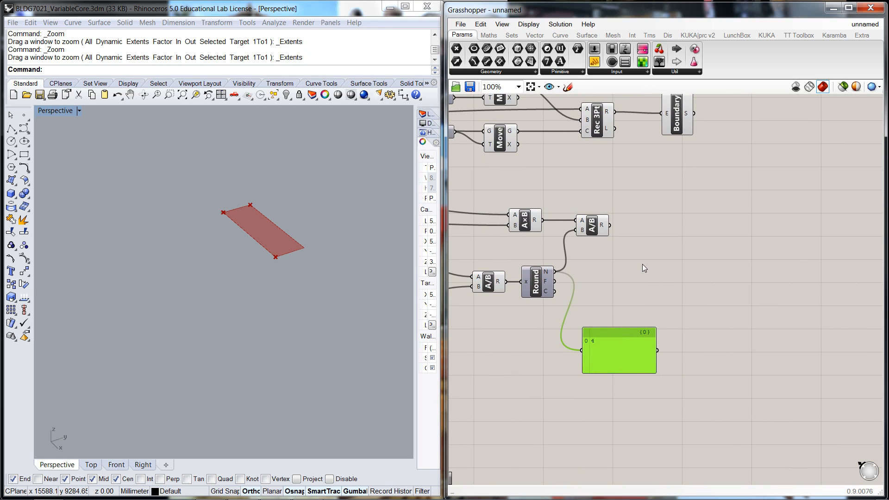
{"action": "scroll", "scroll_direction": "down", "scroll_amount": 3}
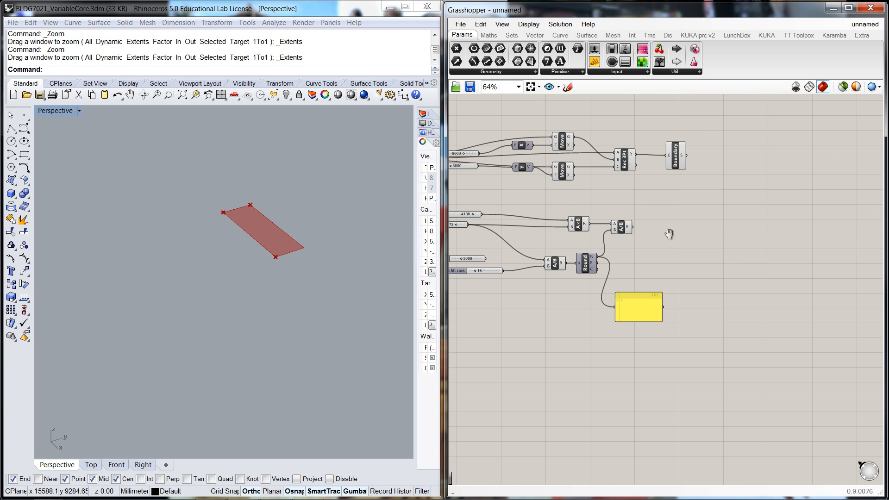